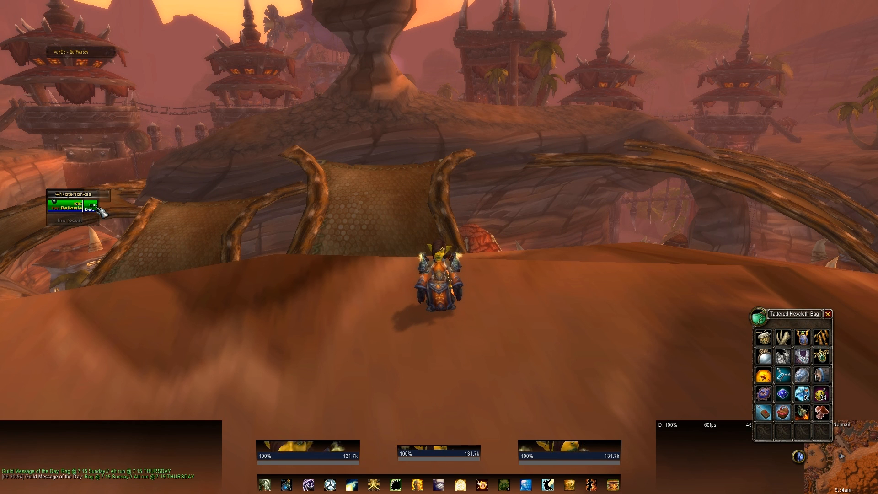
mouse_move(757, 314)
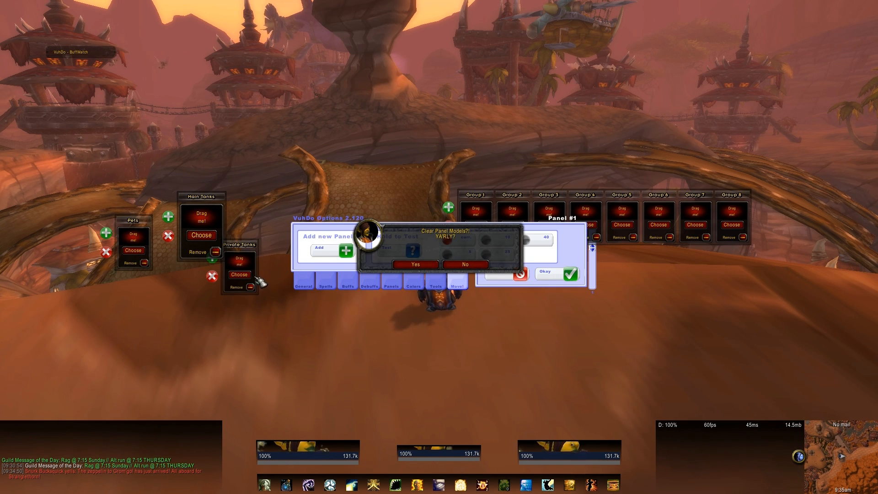
- Clear the existing panel models and remove the Pets panel
left_click(414, 263)
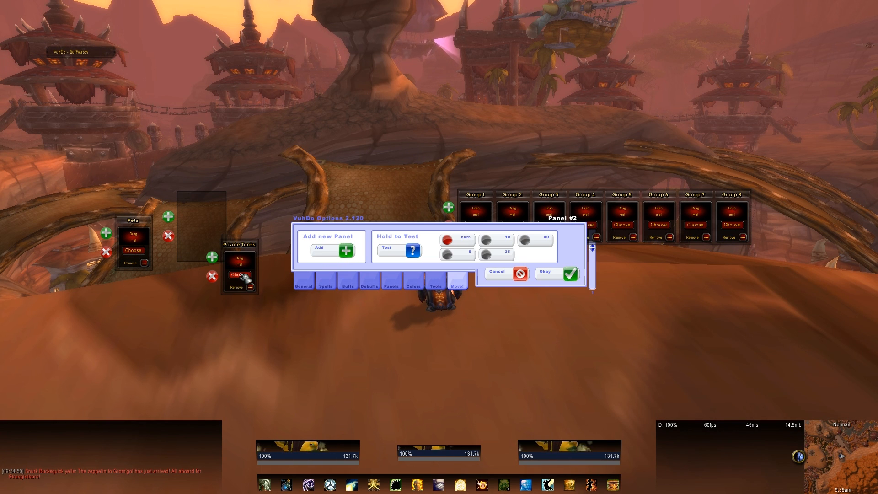
mouse_move(495, 253)
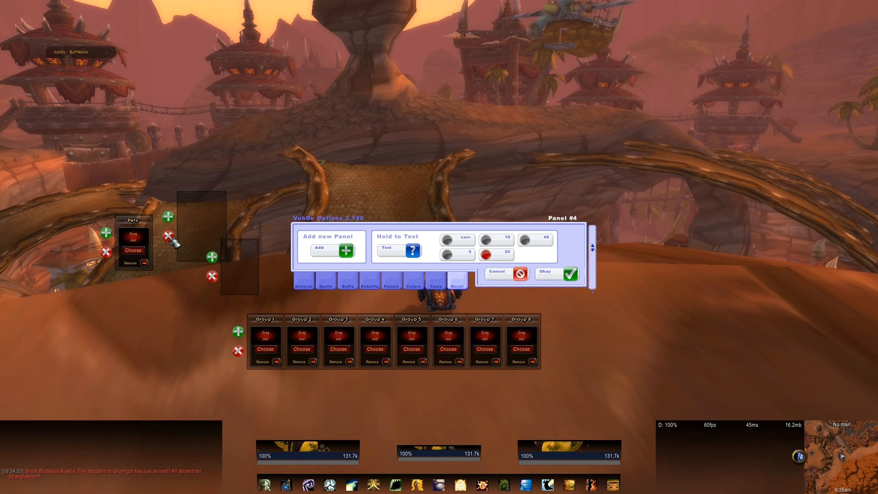
left_click(520, 242)
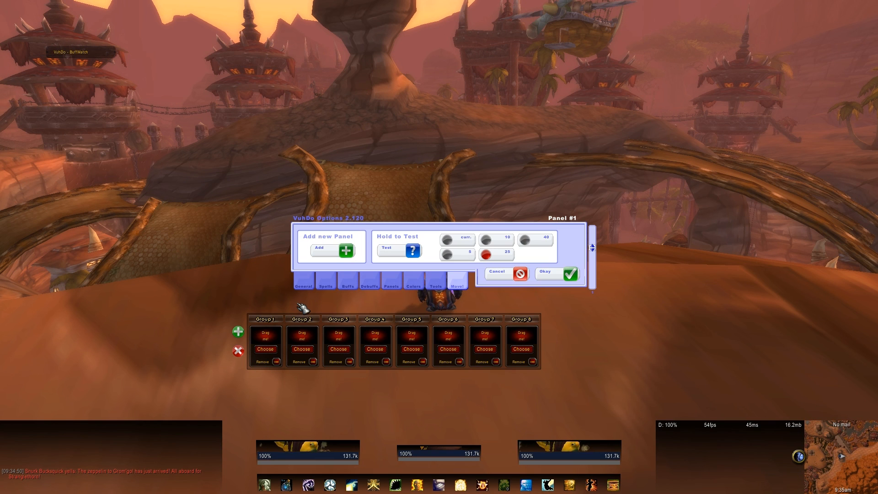
mouse_move(453, 335)
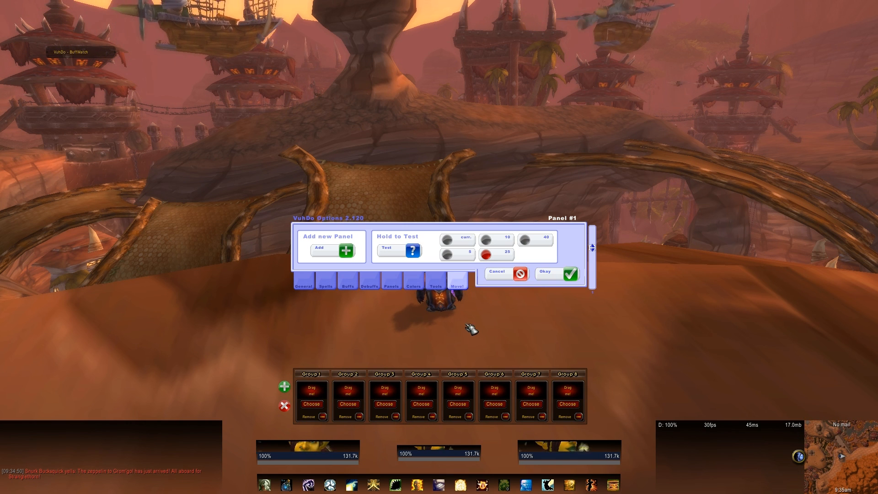
mouse_move(510, 302)
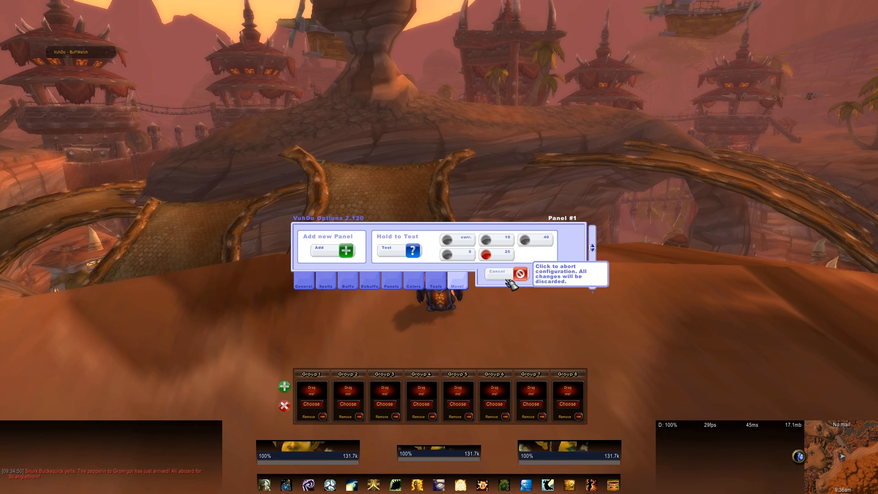
mouse_move(559, 277)
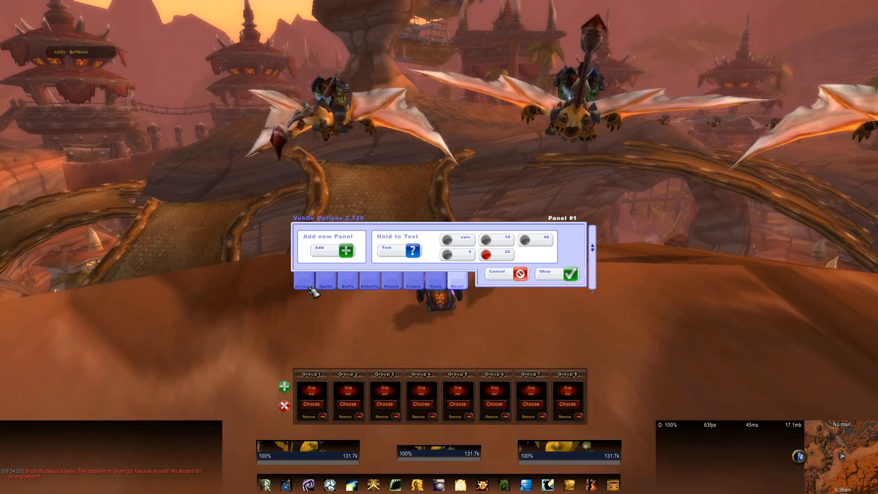
- Enable panel locking under General, then show the Threat / Incoming settings
left_click(304, 286)
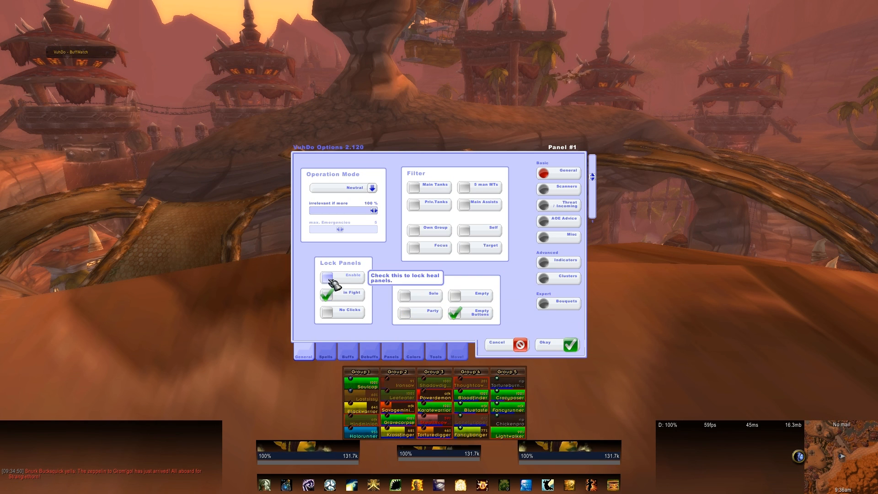
left_click(326, 276)
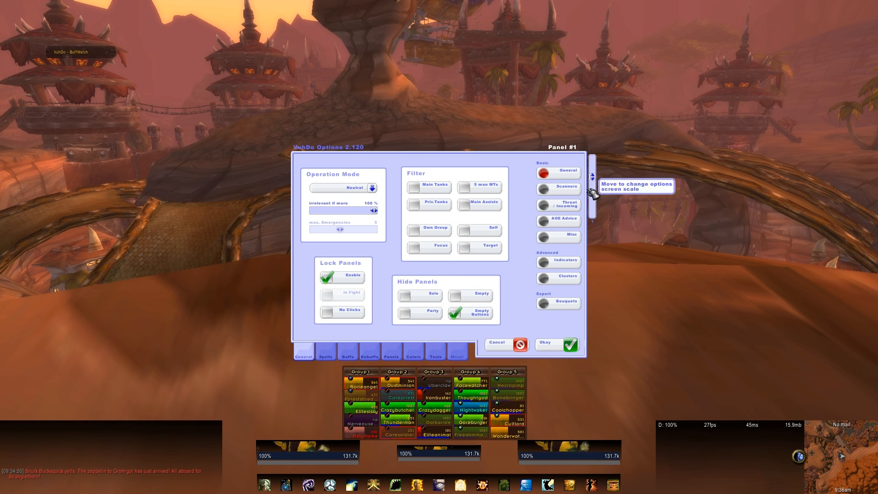
left_click(566, 188)
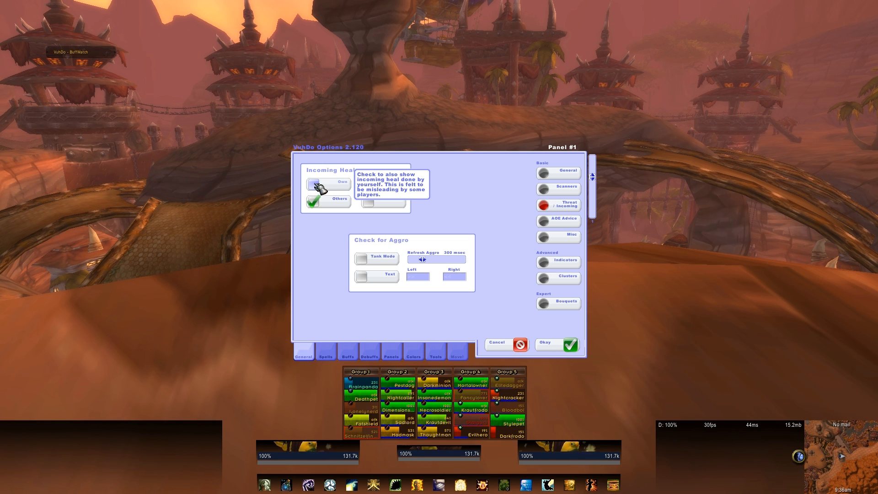
- Set AOE advice to show per group, then show the Misc settings
left_click(558, 172)
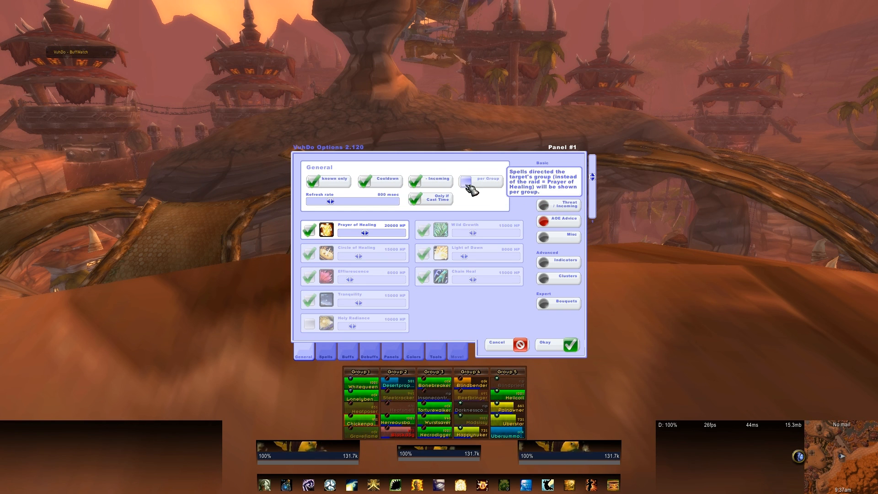
left_click(466, 181)
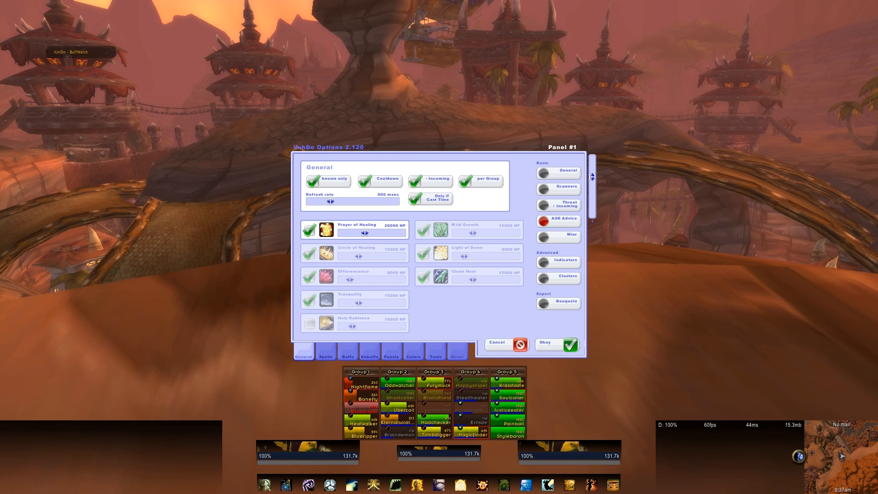
mouse_move(747, 249)
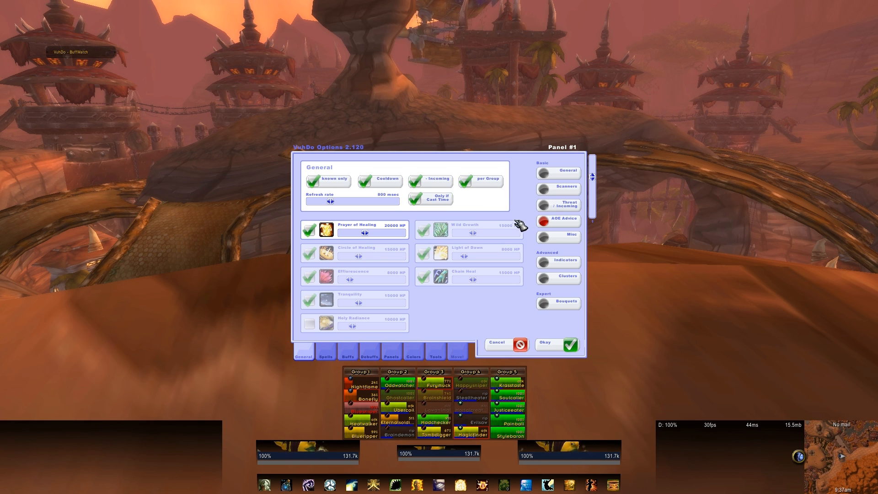
left_click(565, 236)
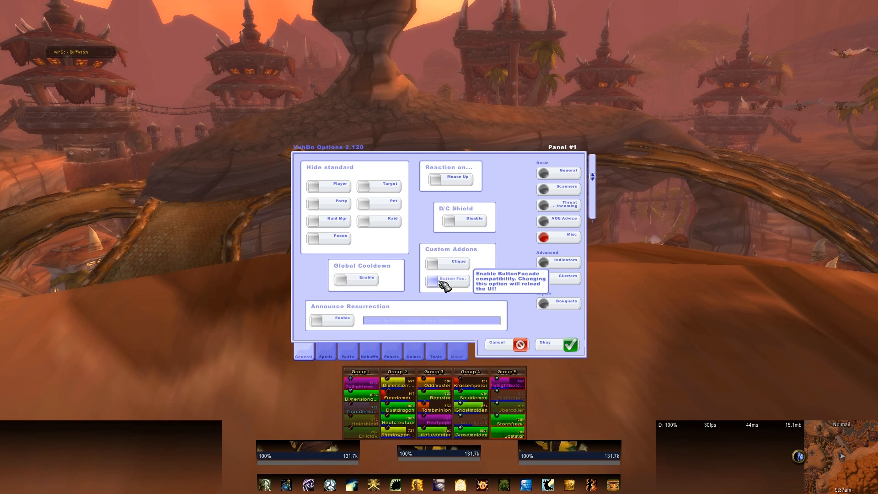
mouse_move(523, 264)
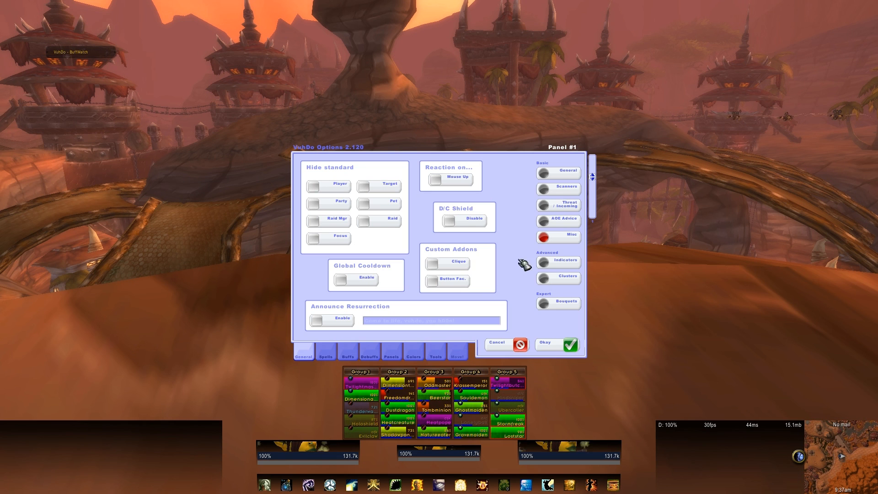
- Assign AOE Advice to the special dot and Health (generic, solid) to the health bar
left_click(557, 261)
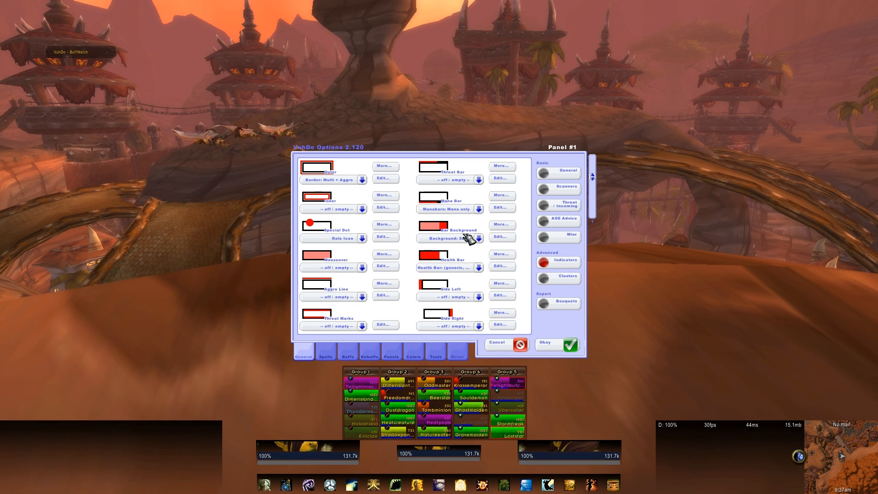
left_click(363, 237)
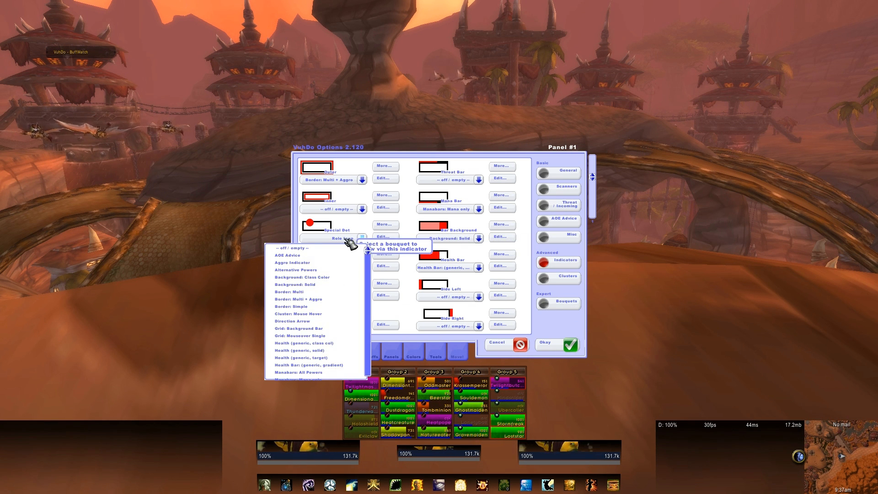
mouse_move(295, 269)
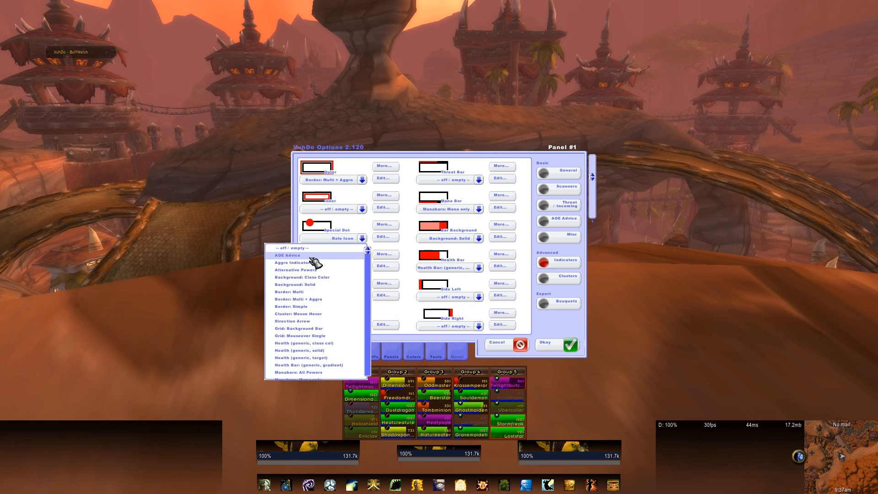
left_click(286, 255)
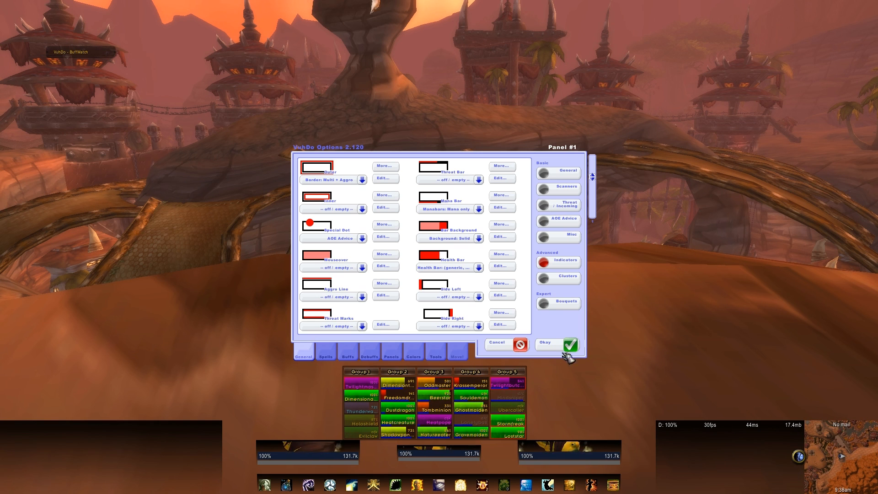
mouse_move(479, 266)
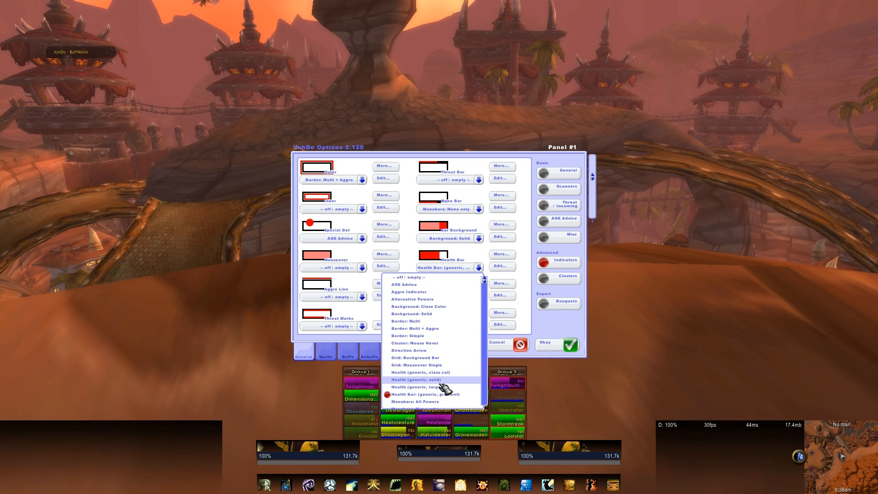
mouse_move(437, 394)
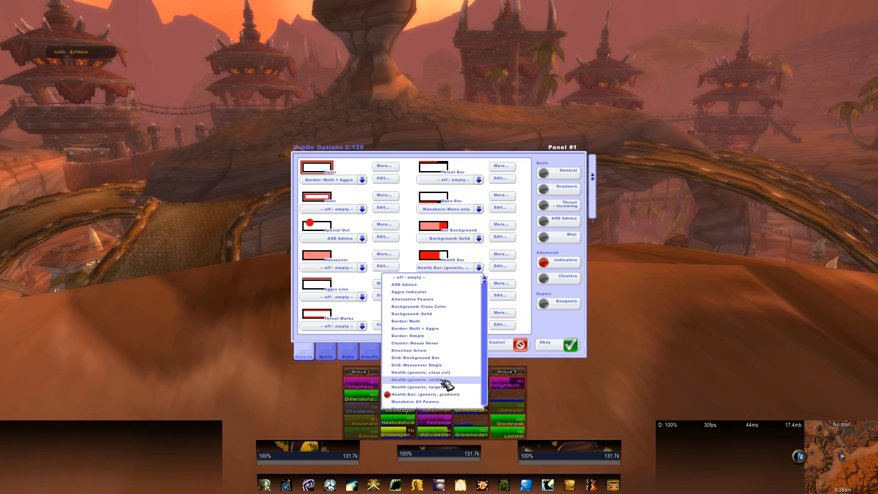
left_click(419, 380)
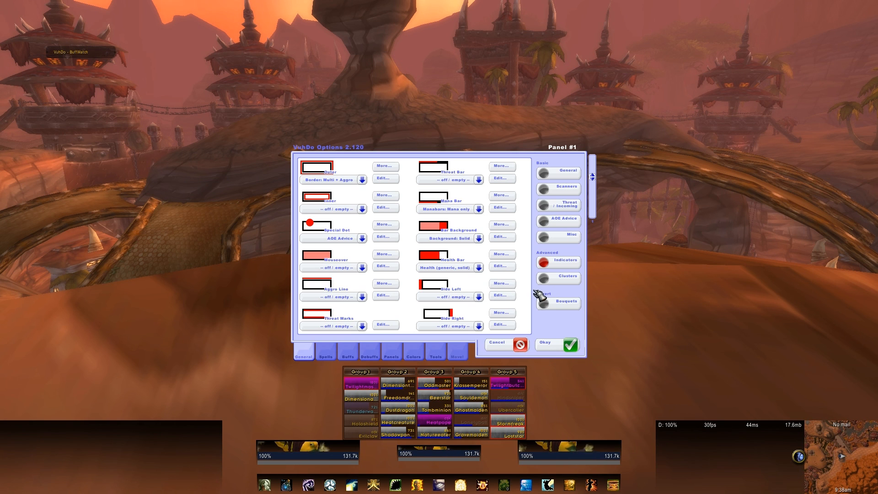
- Darken the solid life colour to a deep grey in Colors > Modes
left_click(413, 354)
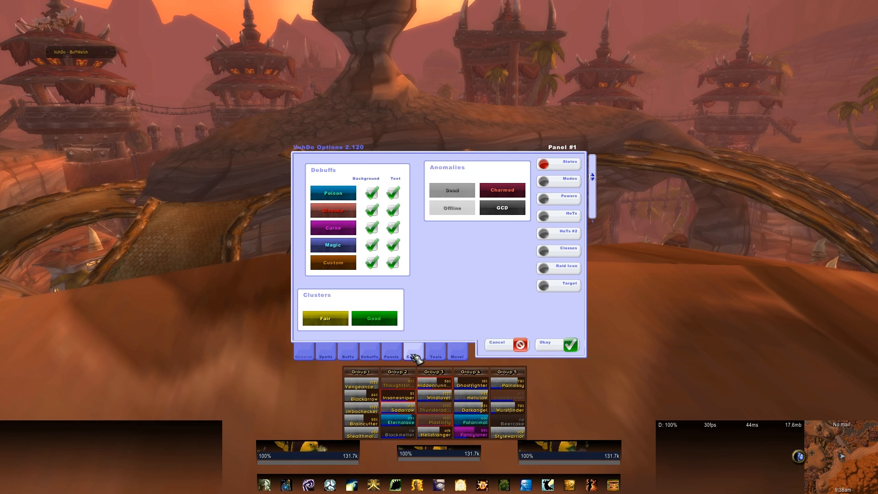
left_click(413, 353)
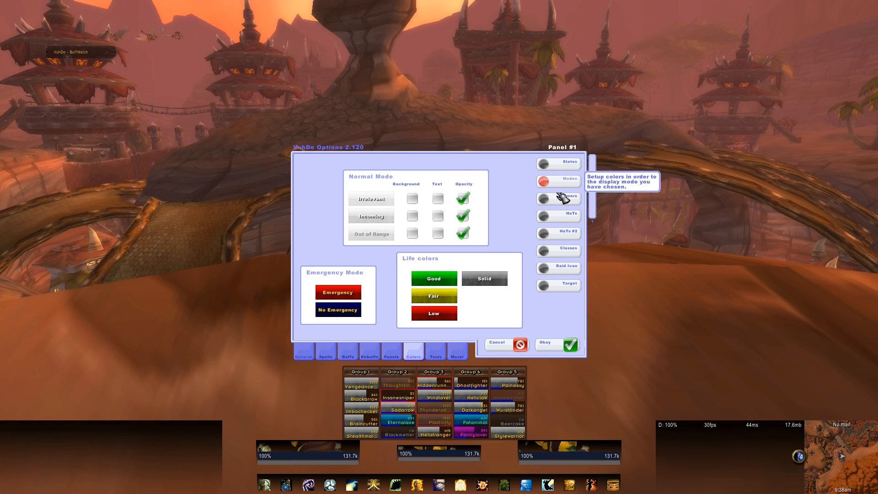
left_click(483, 278)
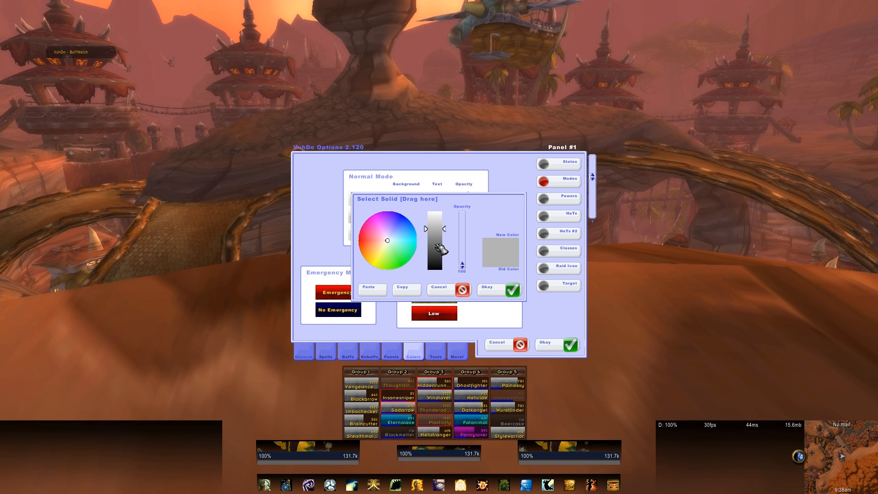
left_click_drag(437, 235, 437, 260)
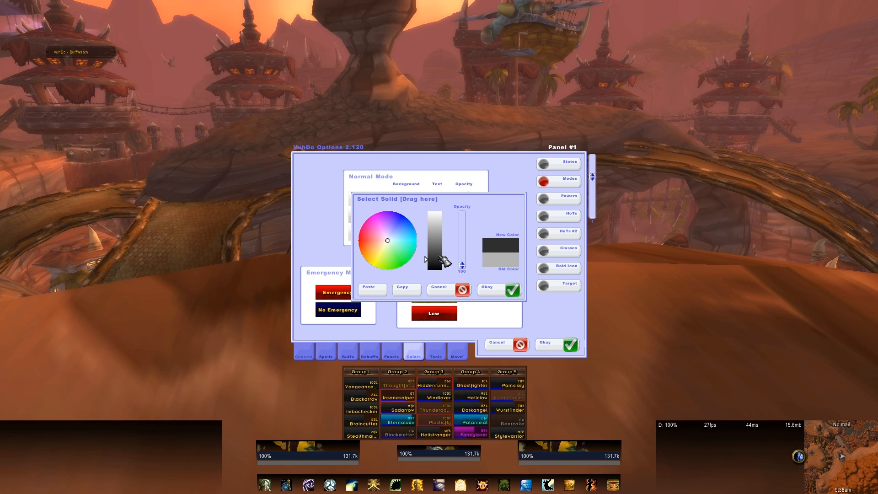
left_click(492, 289)
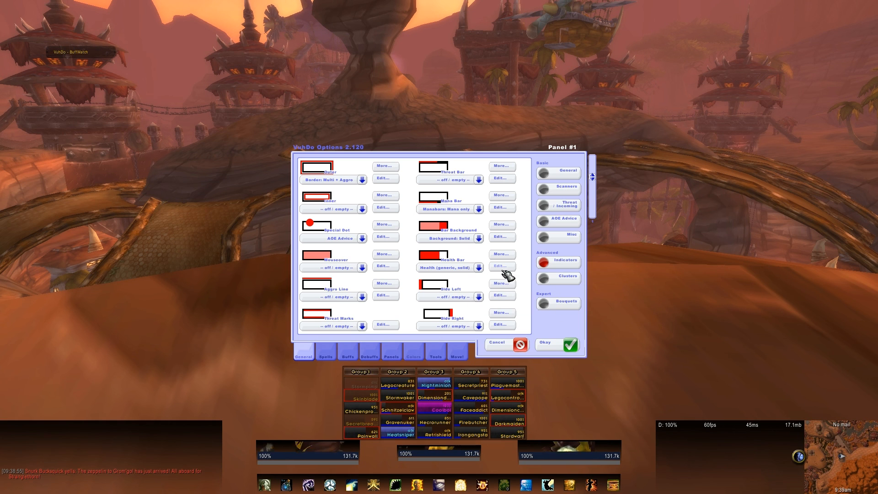
- Switch off inverted, vertical and turned-axis growth for the health bar
left_click(501, 267)
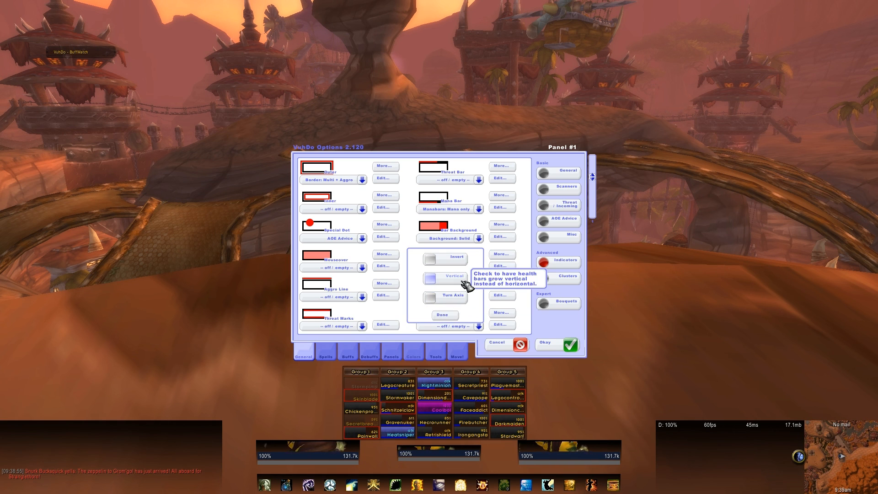
left_click(430, 258)
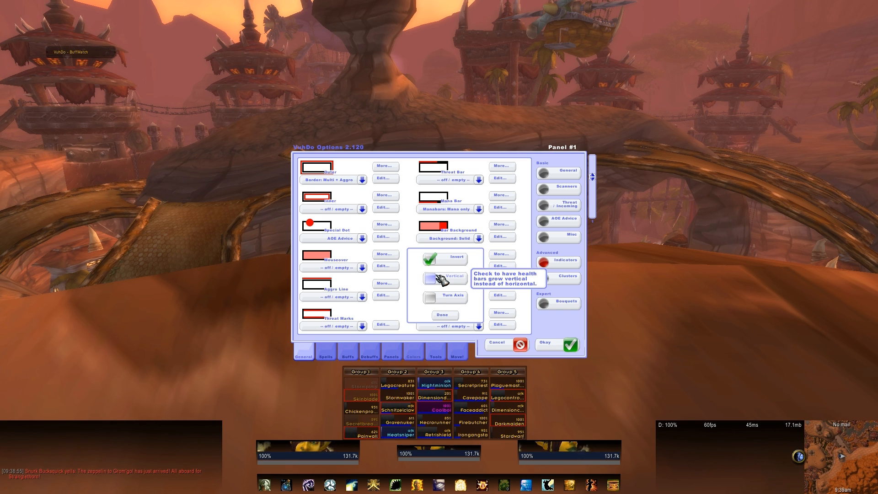
left_click(430, 277)
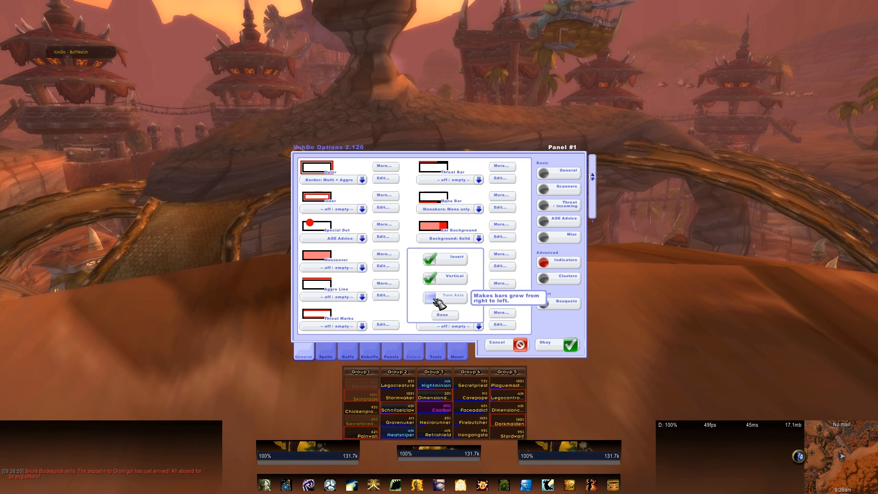
left_click(430, 297)
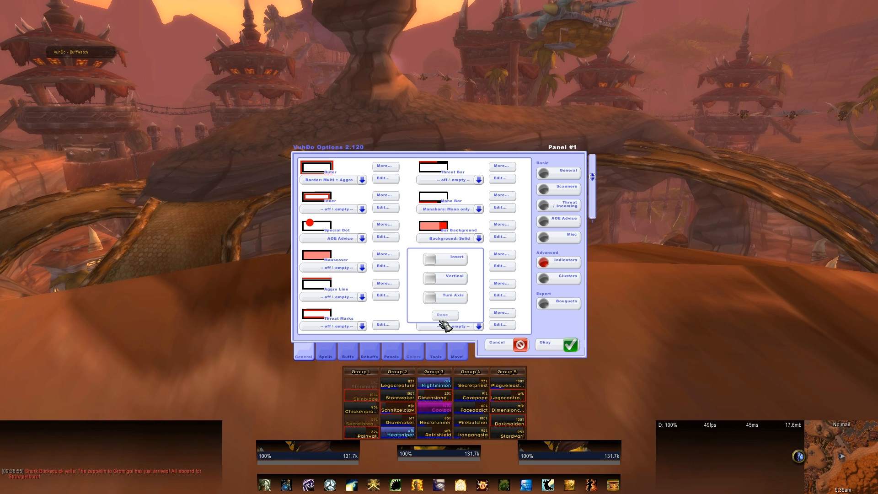
left_click(443, 314)
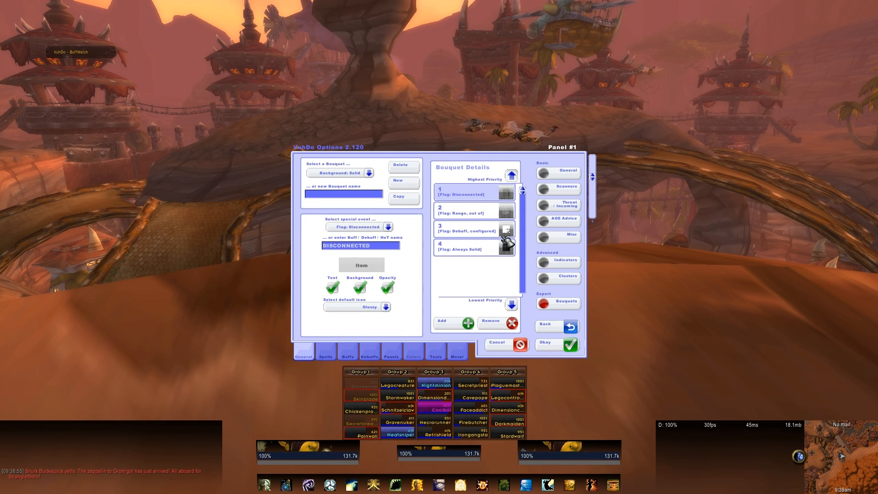
mouse_move(550, 327)
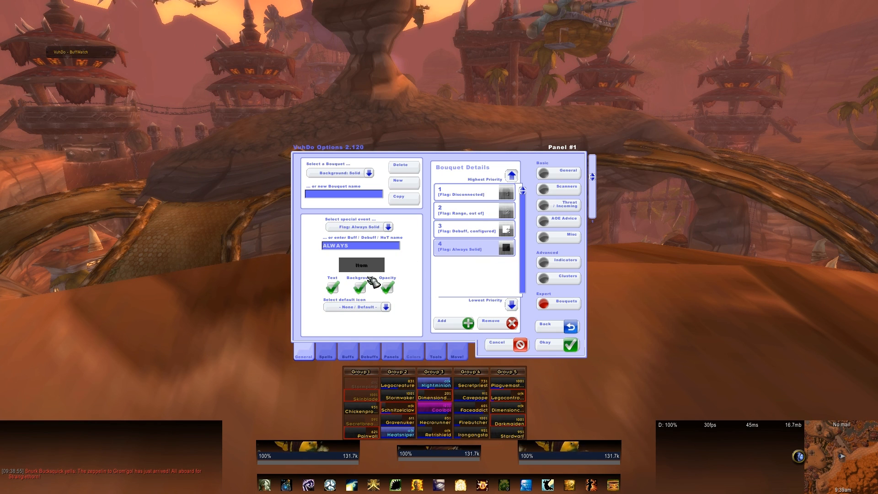
- Recolour the Background: Solid bouquet's Always Solid entry to black
left_click(360, 286)
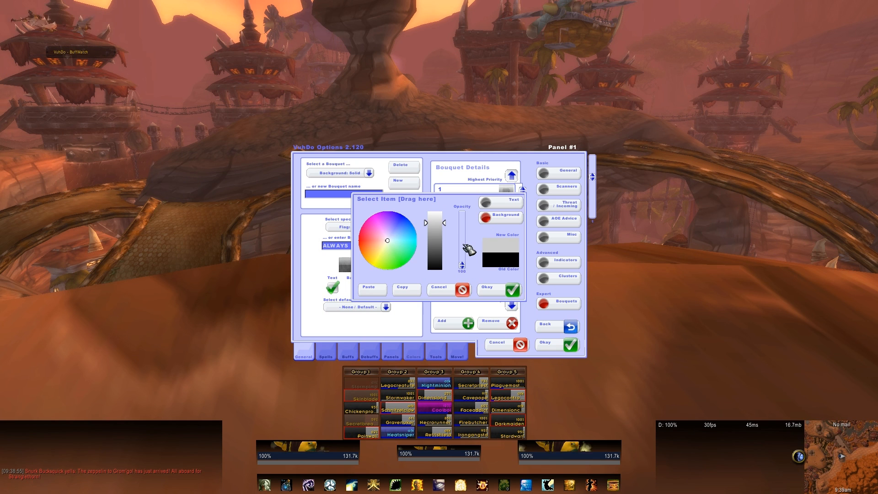
mouse_move(443, 224)
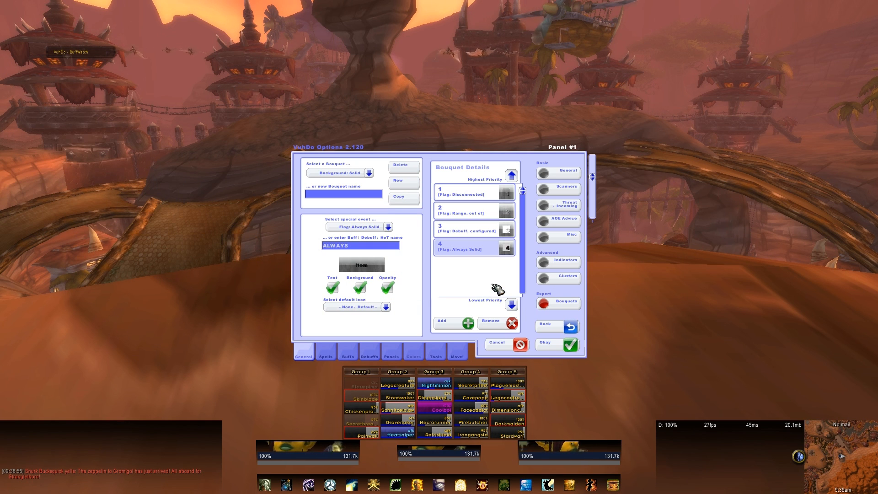
mouse_move(567, 325)
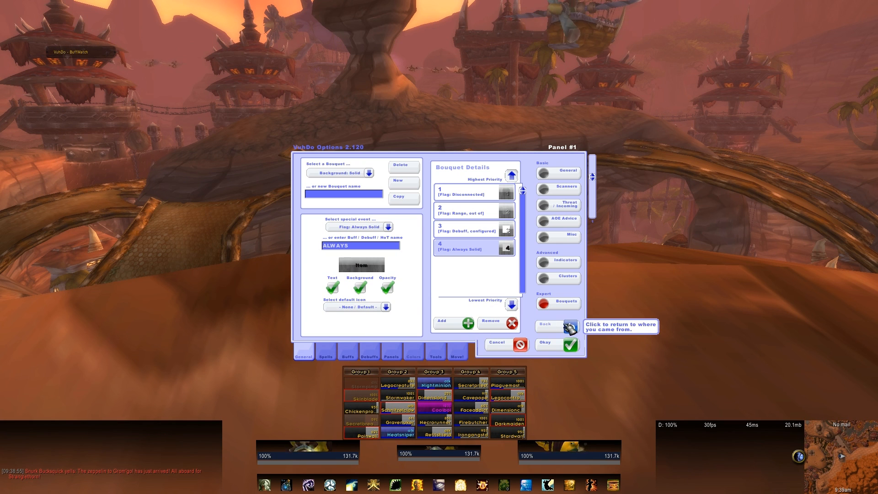
left_click(554, 325)
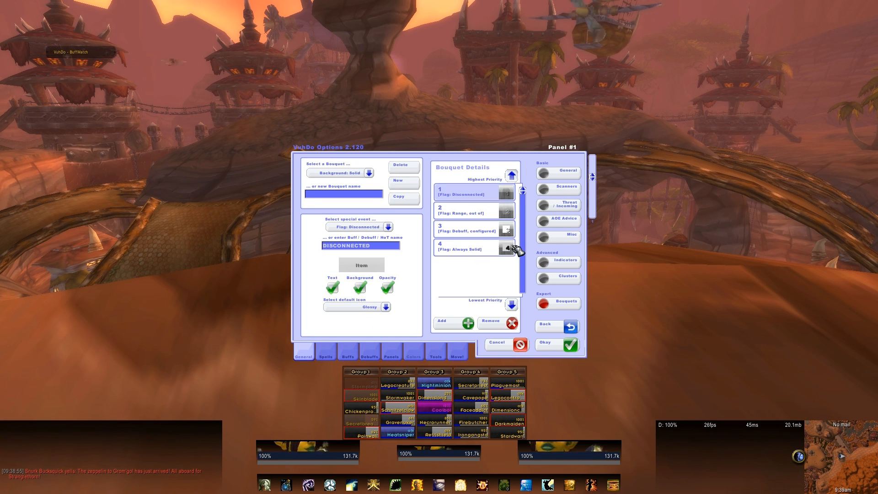
- Return to the General bar settings and choose a health bar texture
left_click(556, 326)
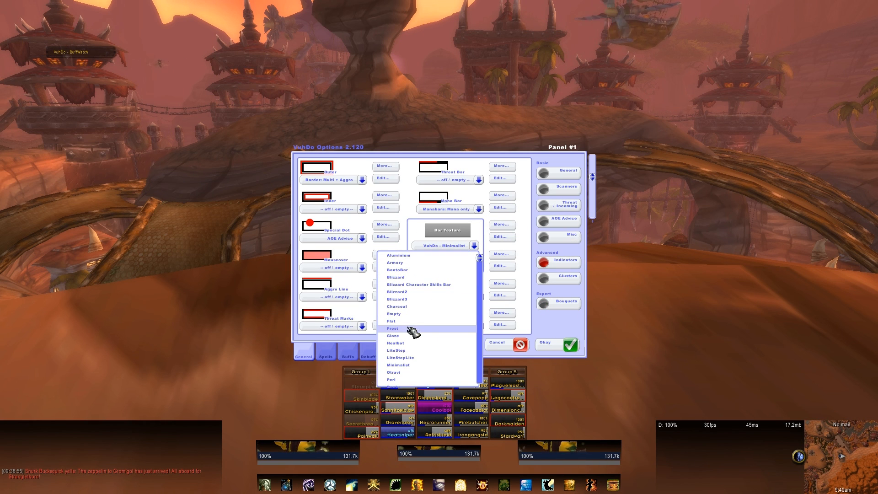
left_click(392, 328)
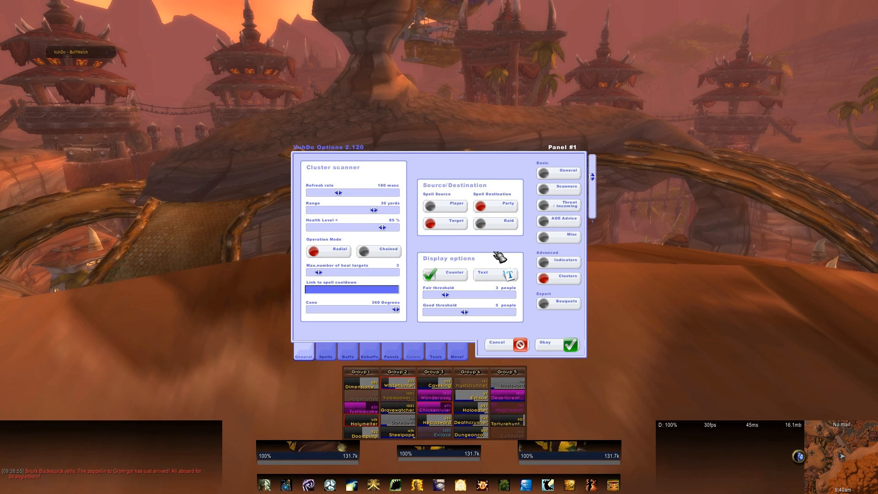
mouse_move(379, 255)
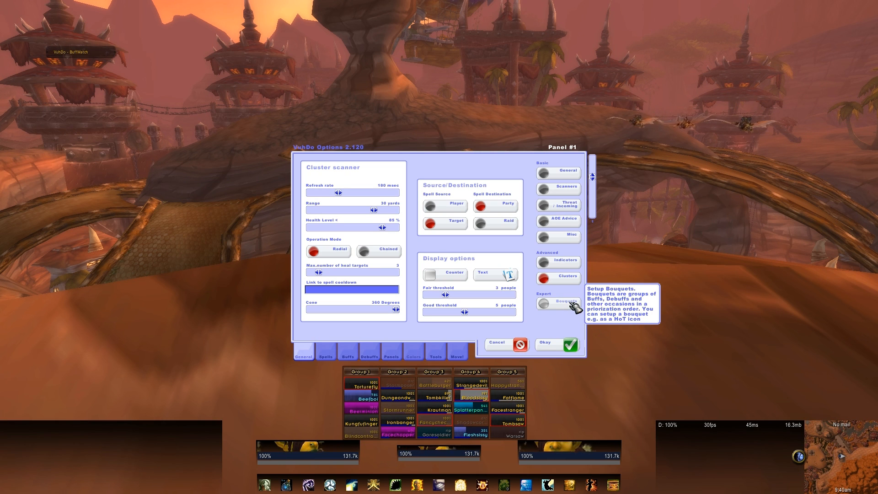
- Bring up the bouquet editor from the Clusters page
left_click(558, 303)
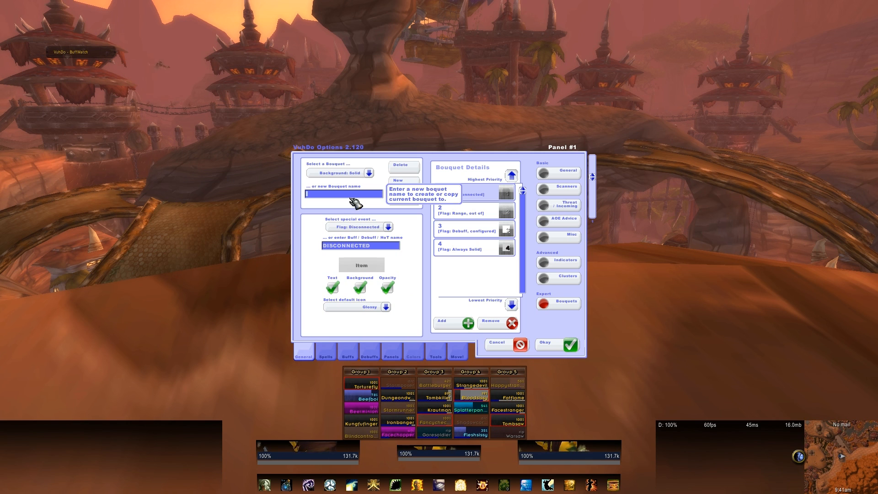
- Create a bouquet named Hots and add its first empty entry
type("Hots")
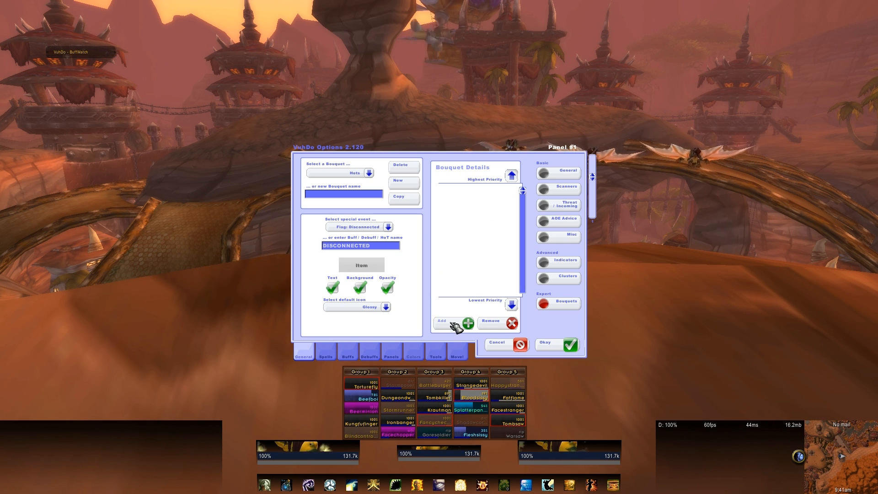
left_click(453, 323)
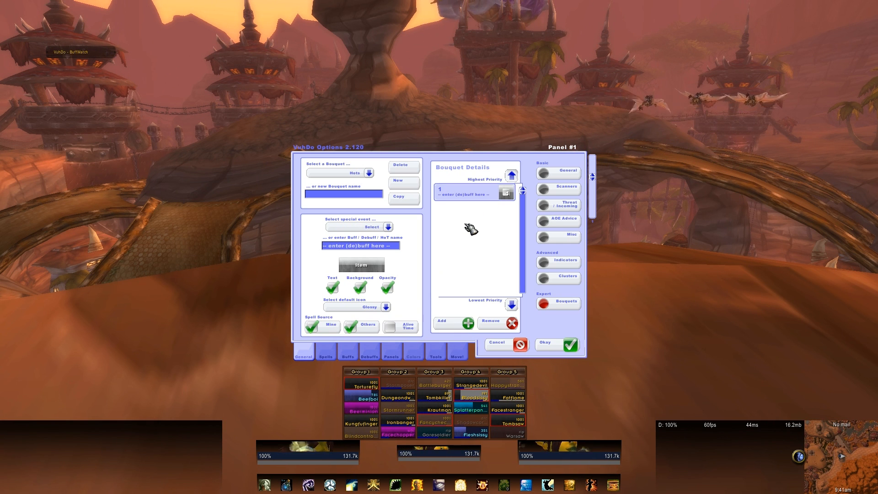
mouse_move(392, 303)
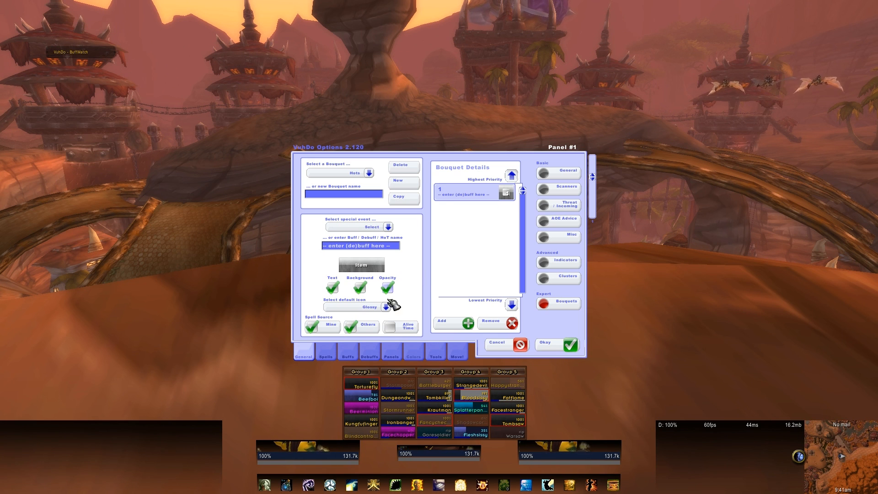
- Add Renew as a Hots bouquet entry and adjust whose Renew casts are tracked
left_click(386, 307)
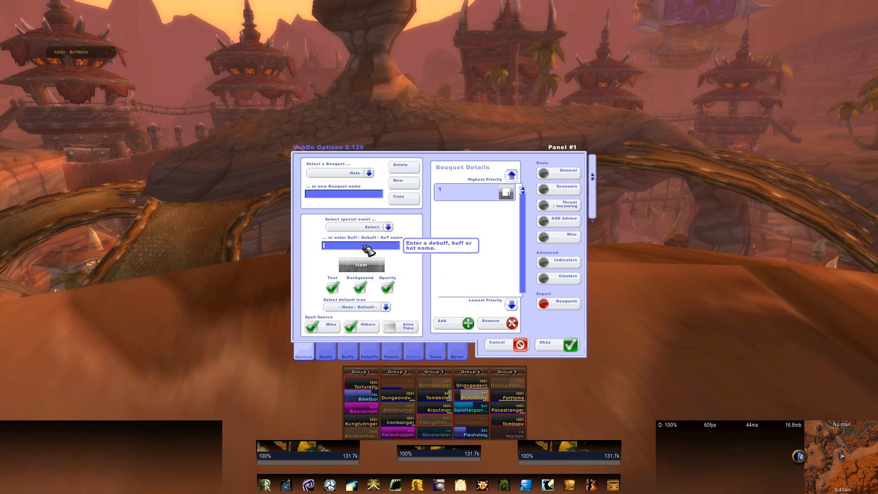
type("Renew")
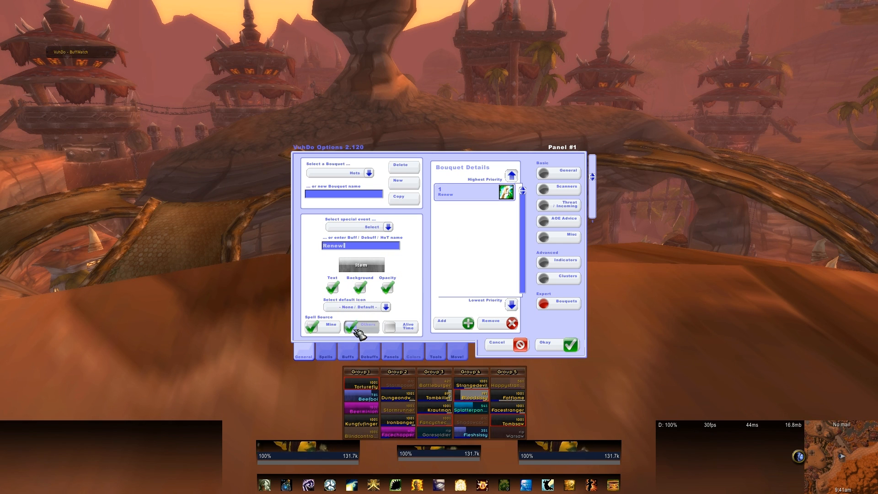
left_click(353, 325)
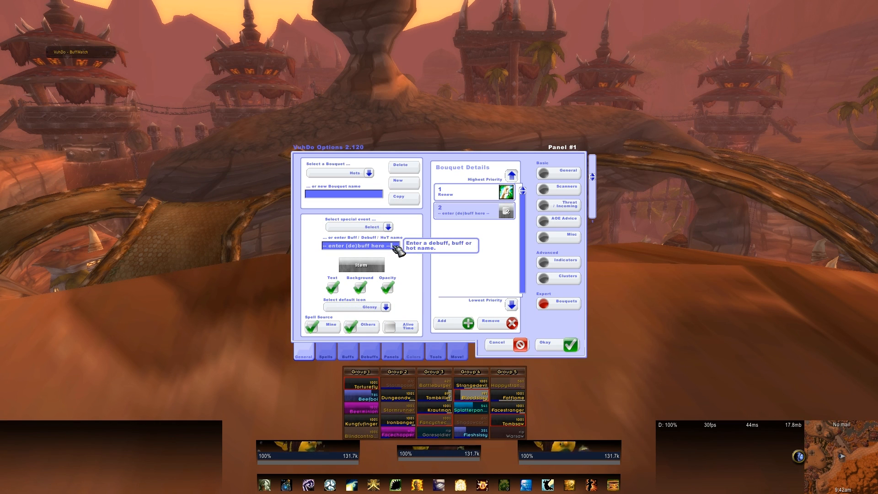
- Add Rejuvenation as the second entry, no longer tracking own casts
left_click(359, 245)
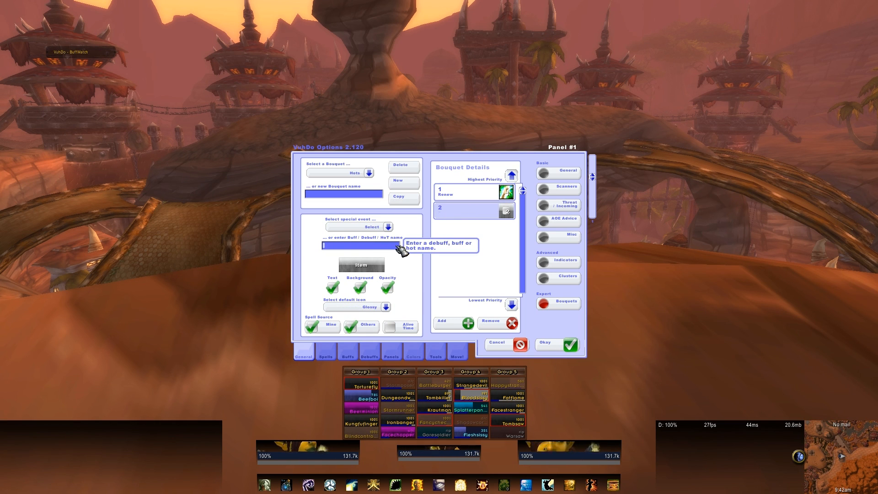
type("Rejuvenation")
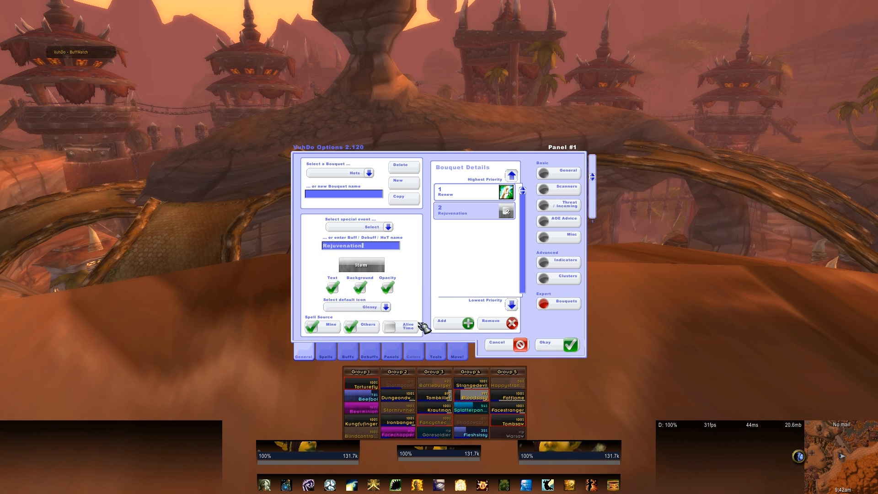
left_click(386, 307)
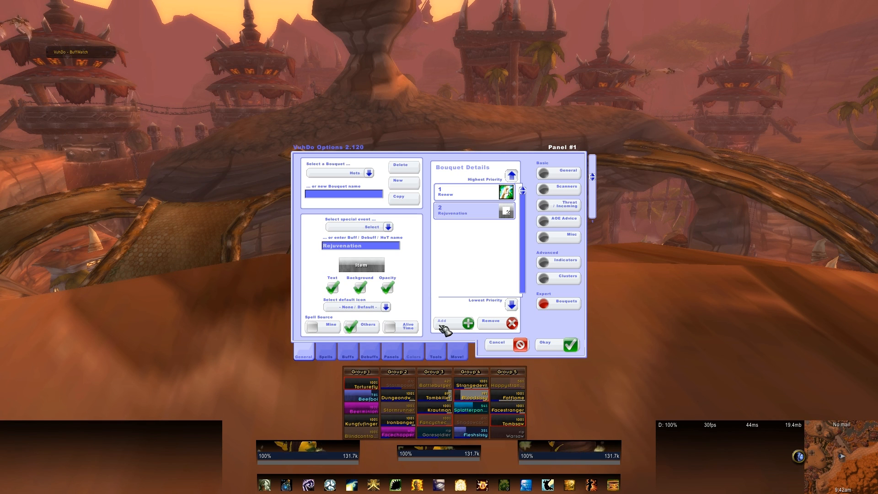
- Add Regrowth and Riptide as the third and fourth Hots bouquet entries
left_click(453, 323)
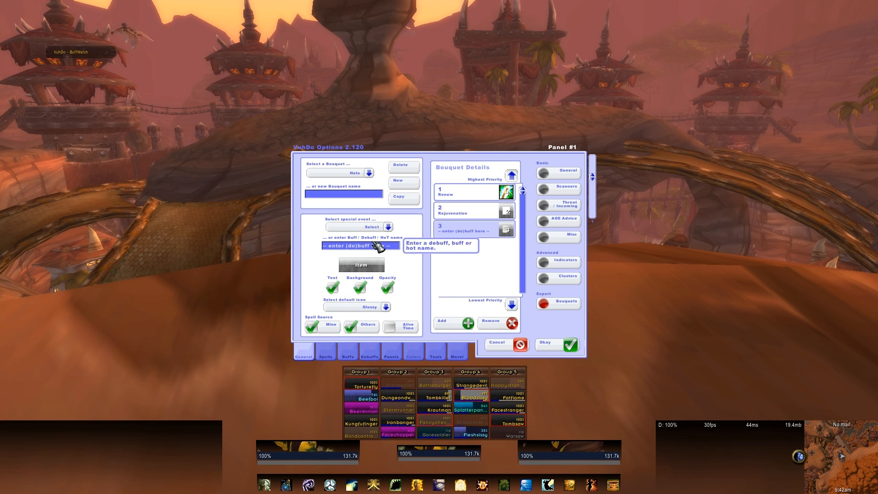
type("Regl")
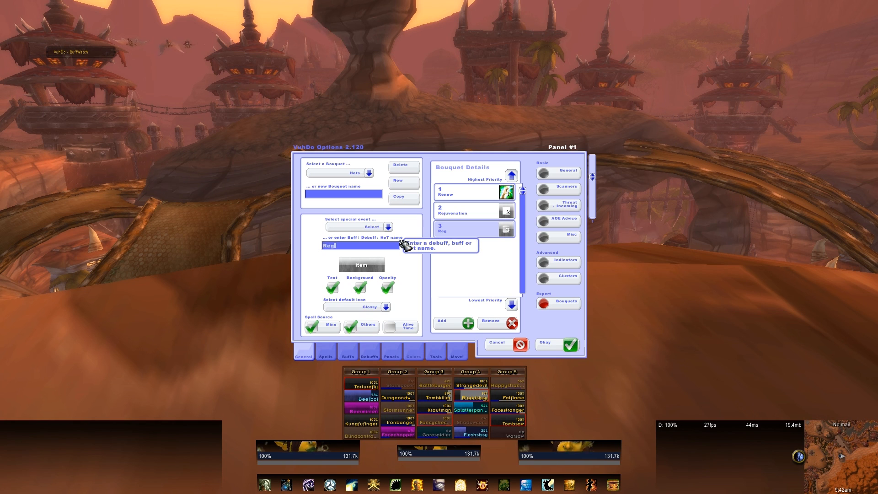
type("Regrowth")
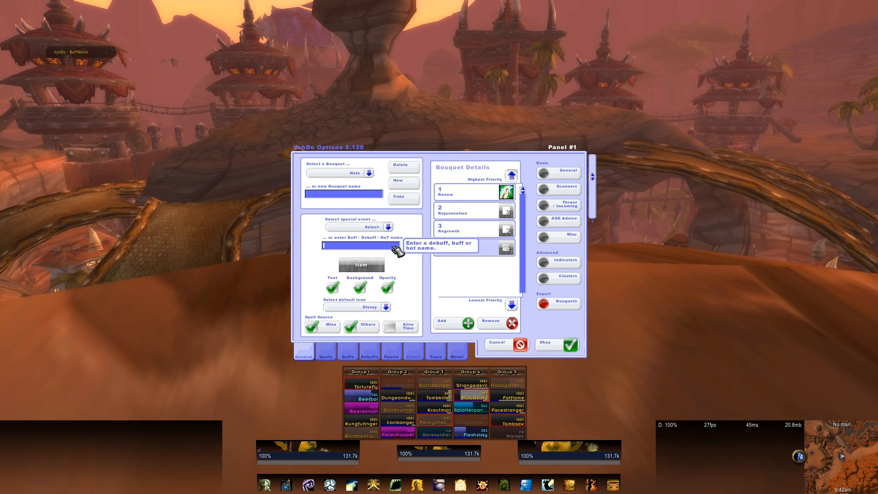
type("Riptide")
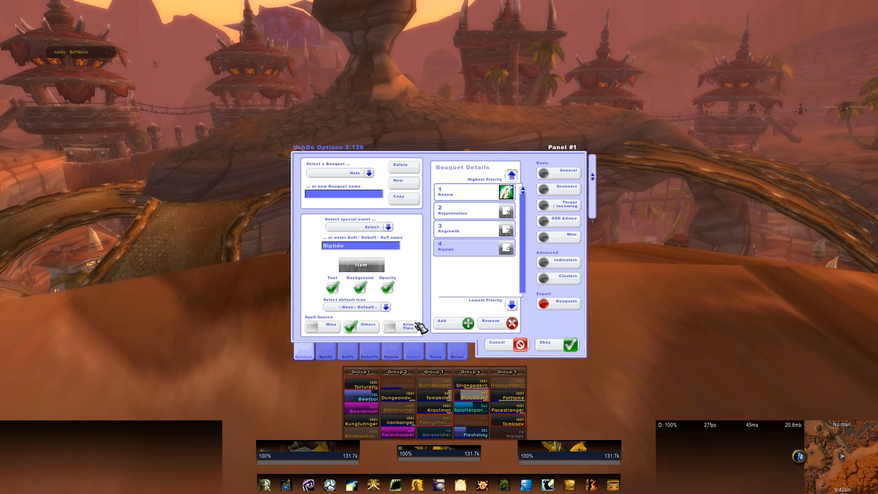
mouse_move(487, 287)
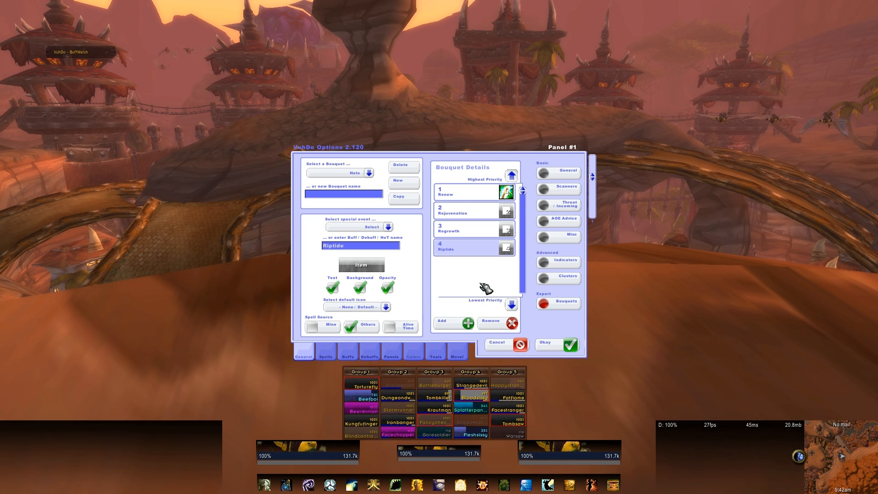
left_click(472, 231)
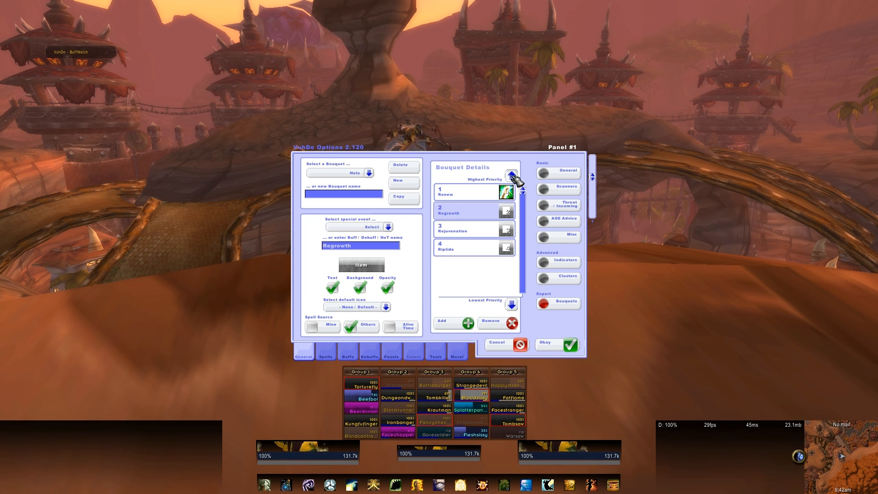
mouse_move(493, 224)
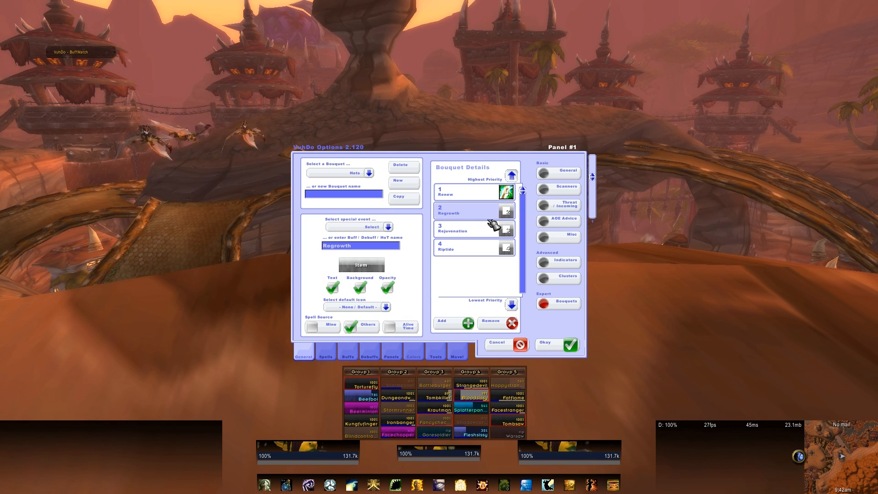
left_click(473, 229)
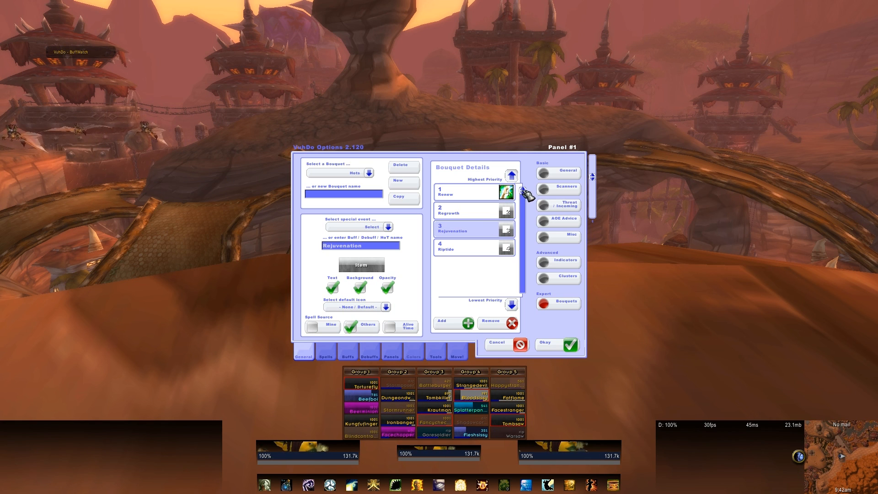
left_click(511, 176)
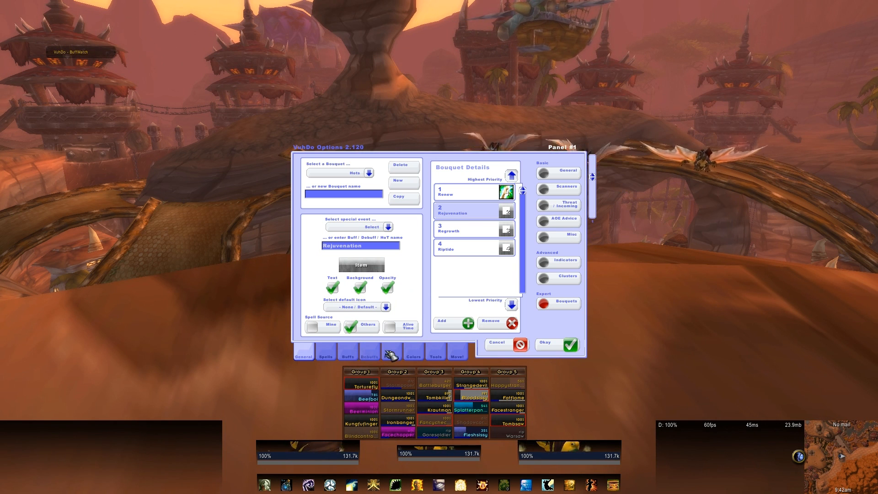
left_click(324, 356)
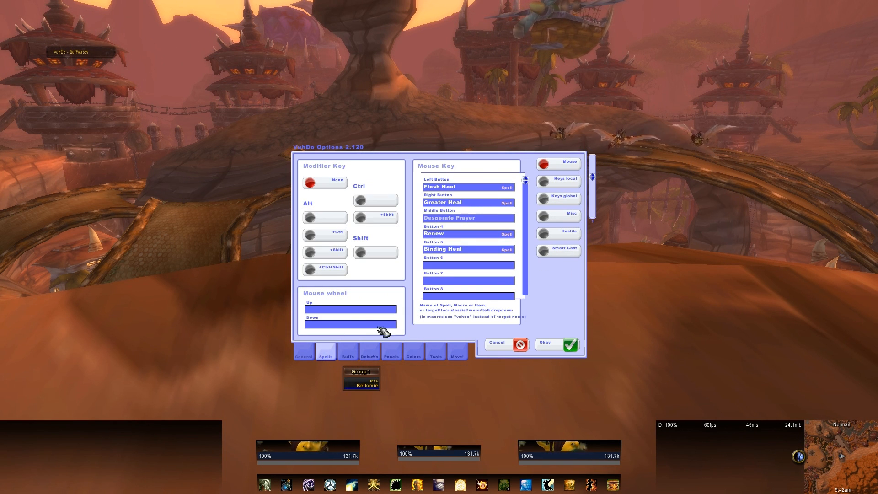
mouse_move(567, 174)
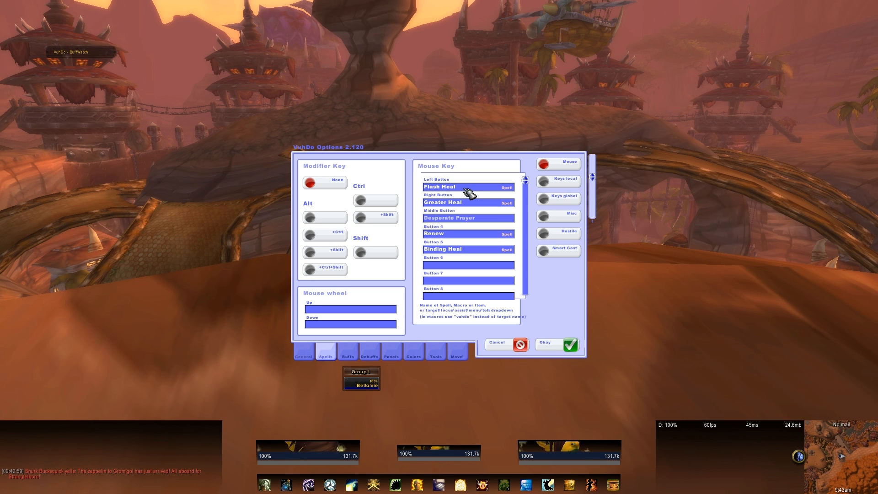
- Replace Flash Heal with Riptide as the left mouse button spell, then view the macro editor
left_click(464, 187)
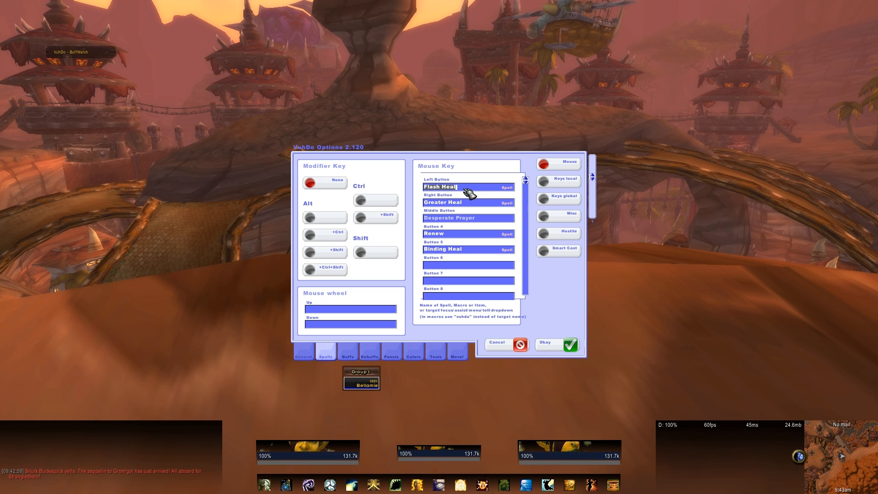
type("Riptide")
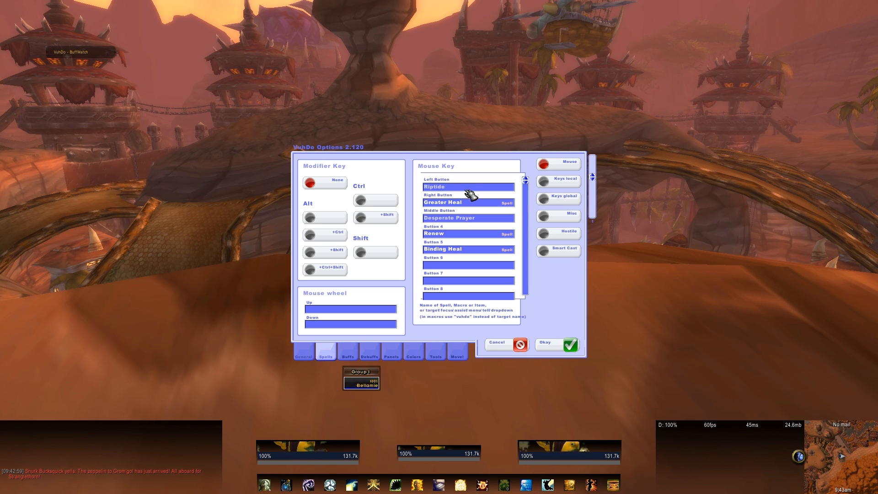
mouse_move(473, 194)
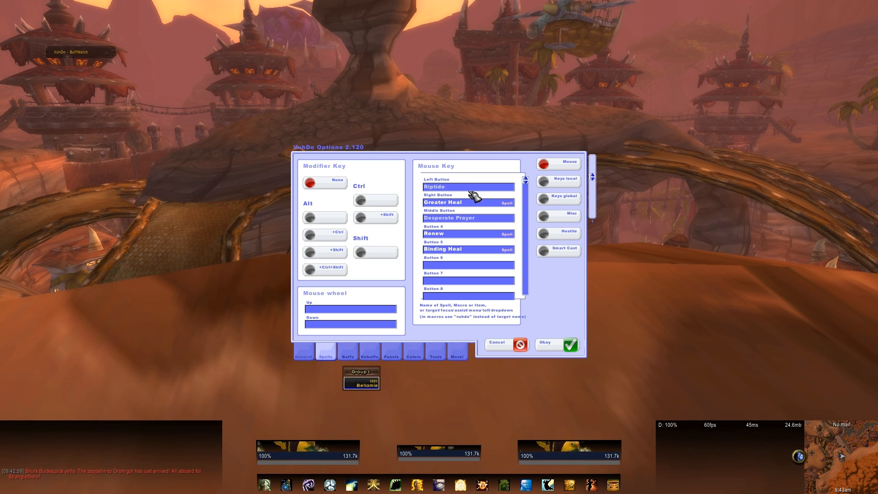
mouse_move(347, 316)
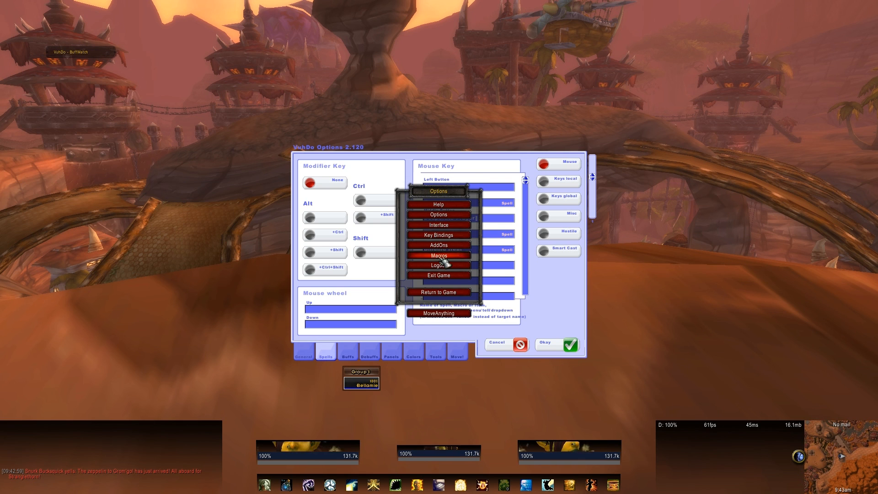
left_click(438, 256)
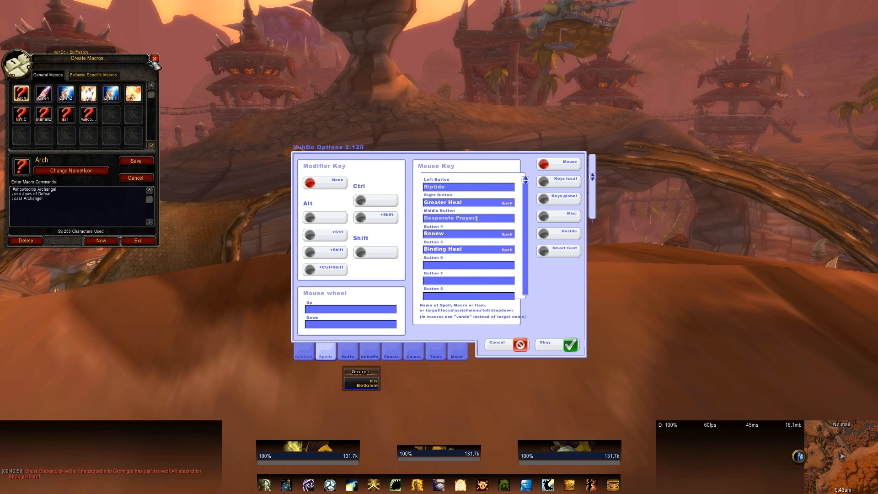
- Close the macro editor and show the local keyboard assignments page
left_click(155, 59)
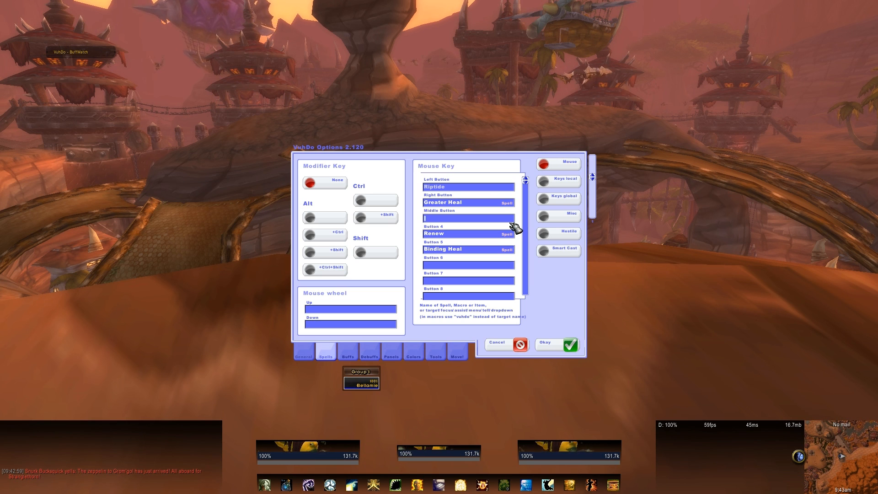
mouse_move(558, 180)
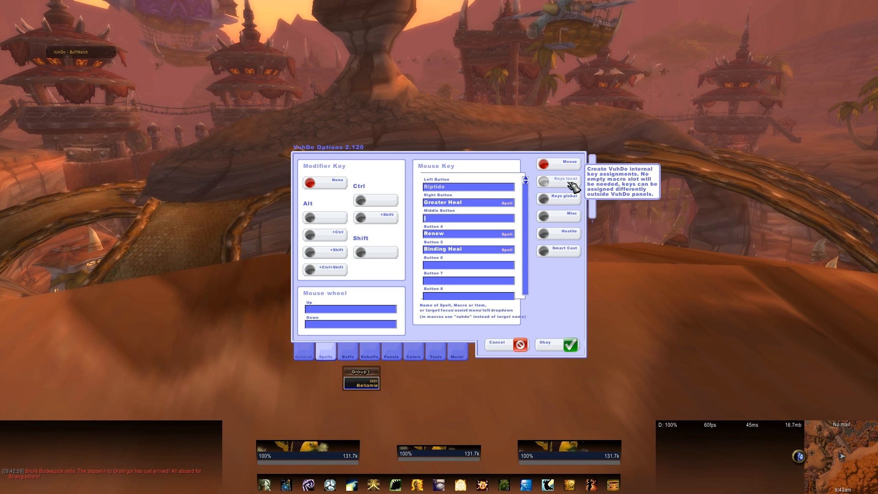
left_click(558, 181)
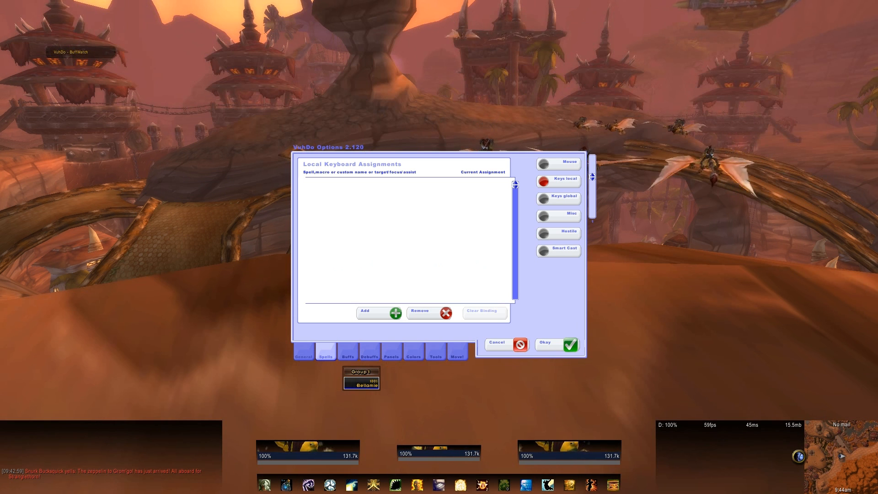
mouse_move(557, 196)
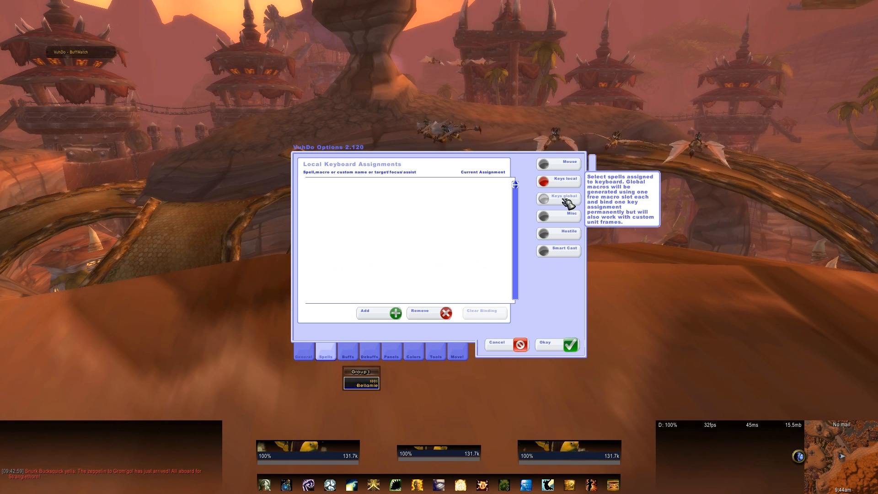
- Show the global key bindings page with its sixteen empty slots
left_click(558, 196)
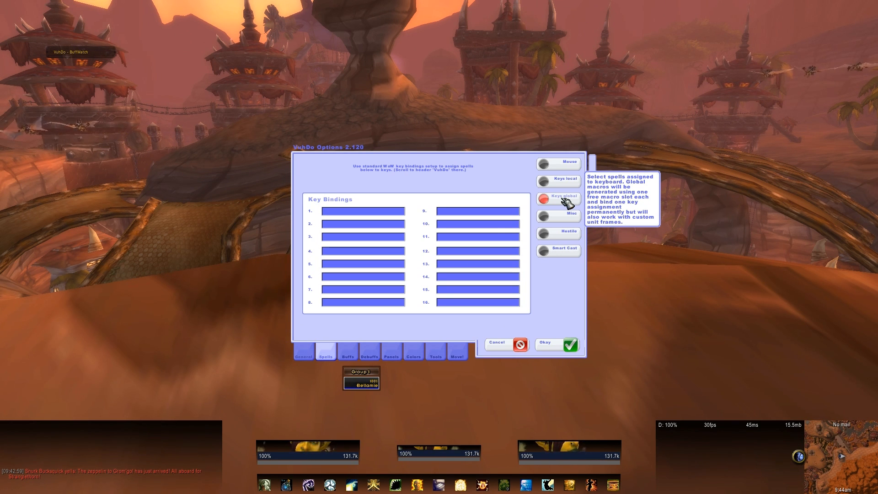
left_click(558, 198)
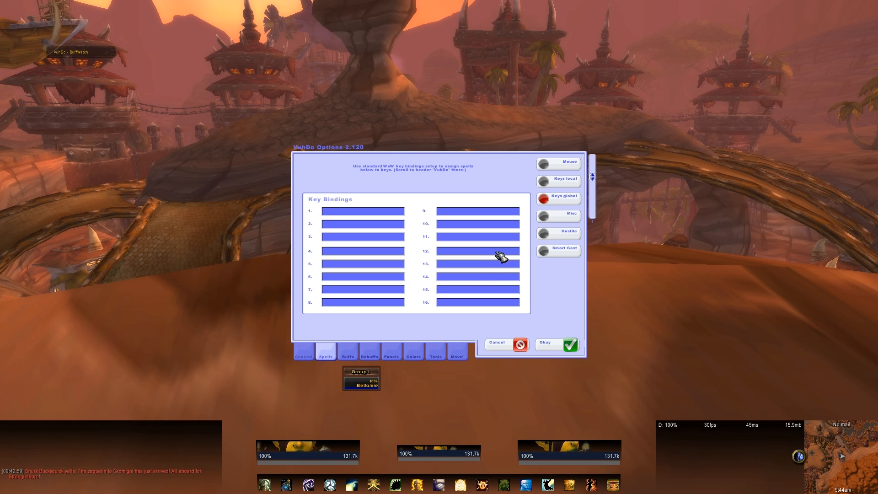
mouse_move(417, 232)
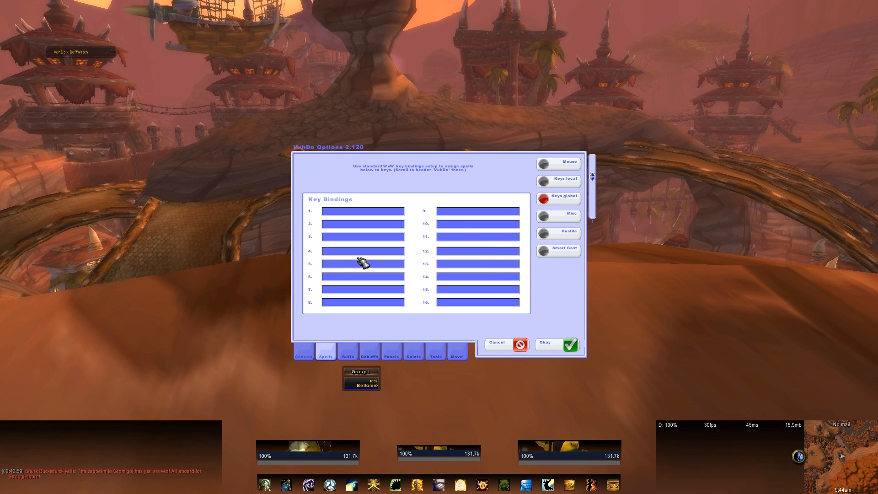
- Review the local and global key bindings, then show the Misc auto-trigger settings
left_click(558, 181)
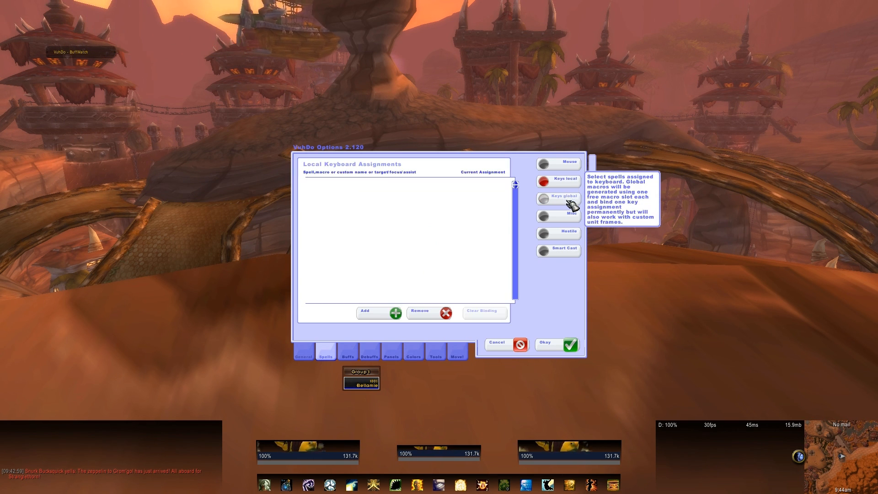
left_click(557, 197)
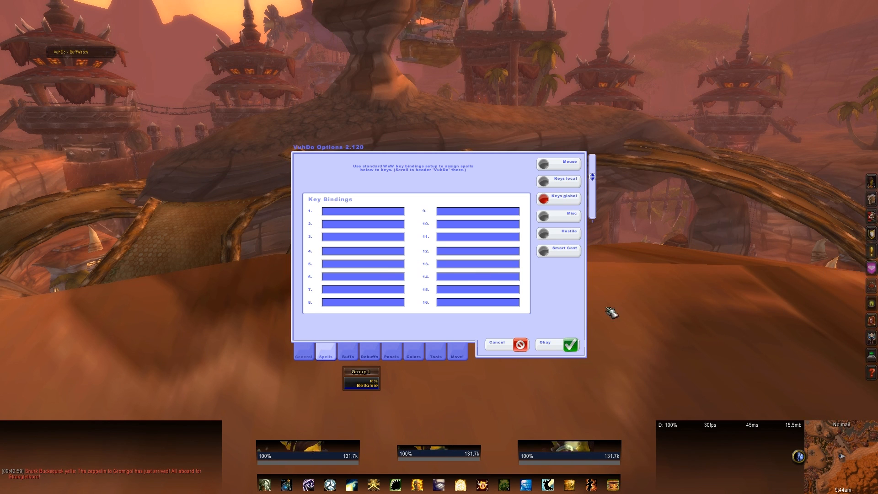
left_click(557, 232)
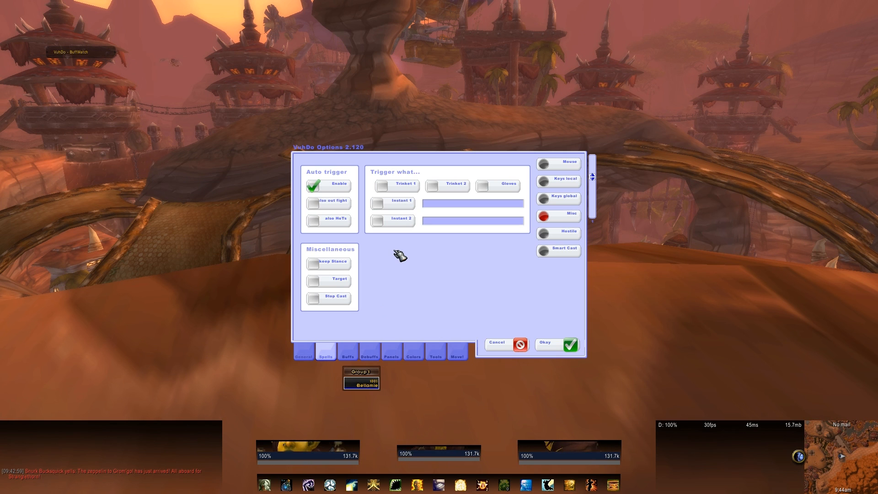
mouse_move(383, 185)
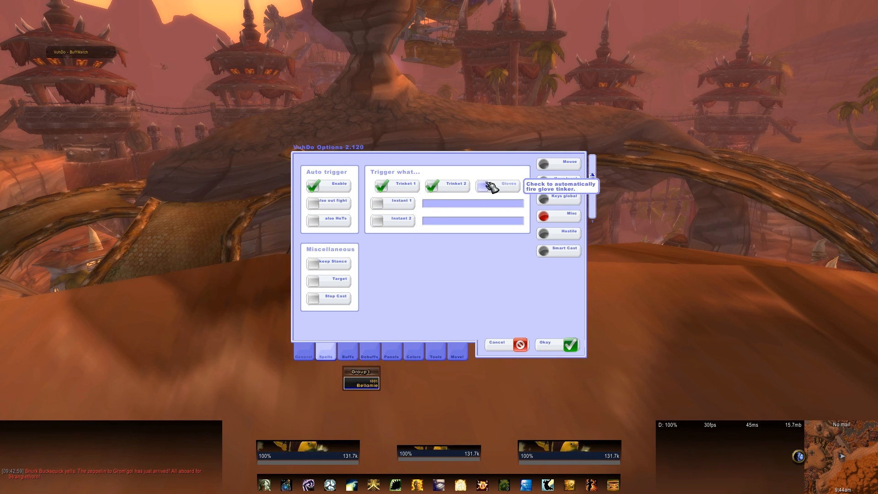
- Enable Gloves auto trigger and set Instant 1 to Inner Focus
left_click(486, 185)
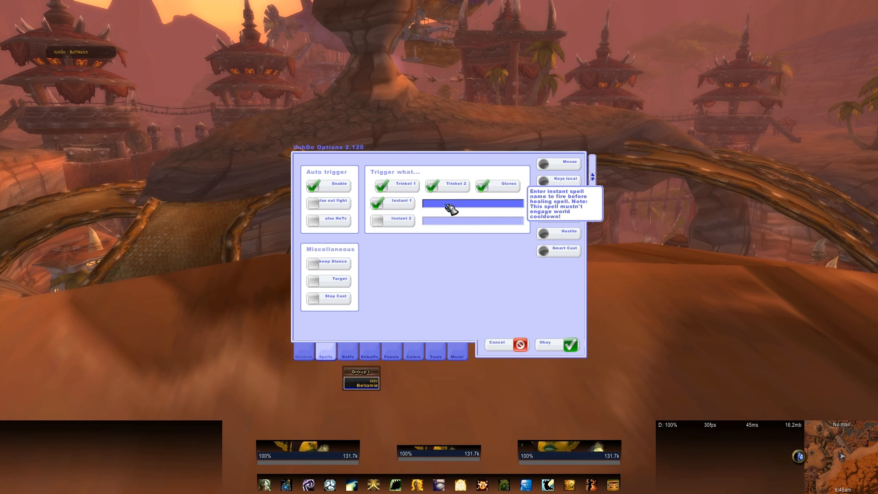
type("Inner Focus")
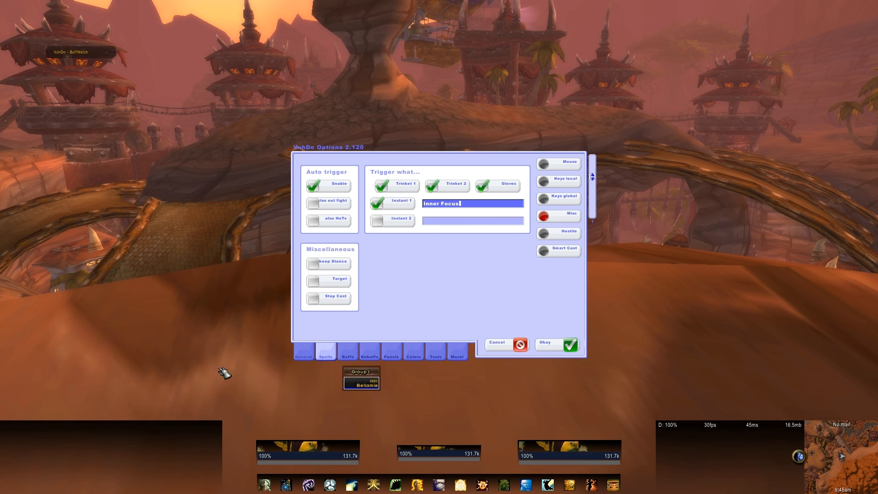
mouse_move(559, 255)
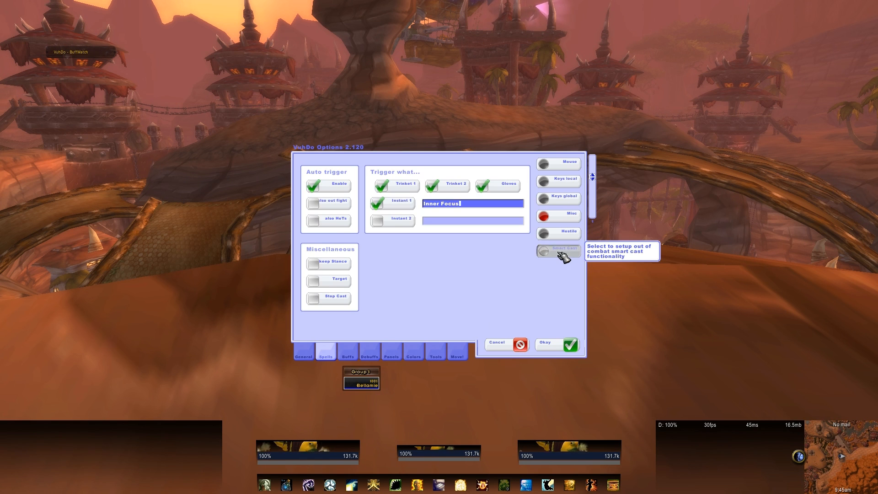
- In Smart Cast, switch off Cleanse and Battle Rez, leaving only Resurrect enabled
left_click(558, 250)
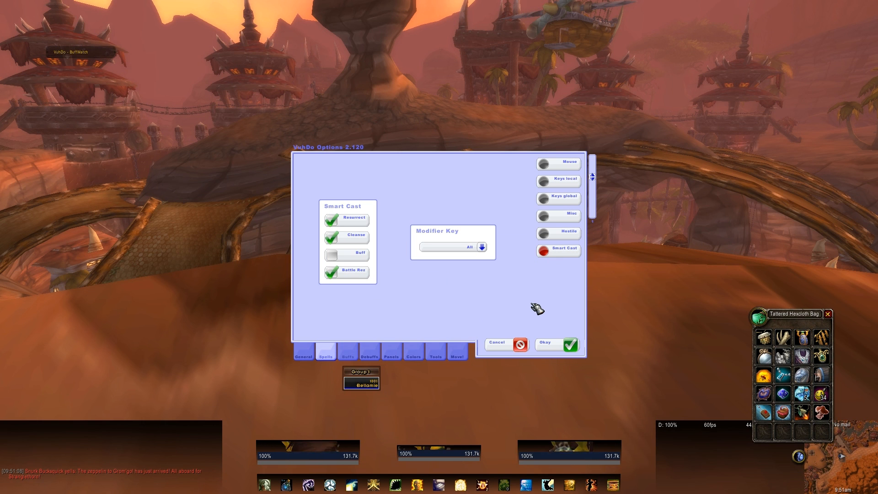
mouse_move(279, 245)
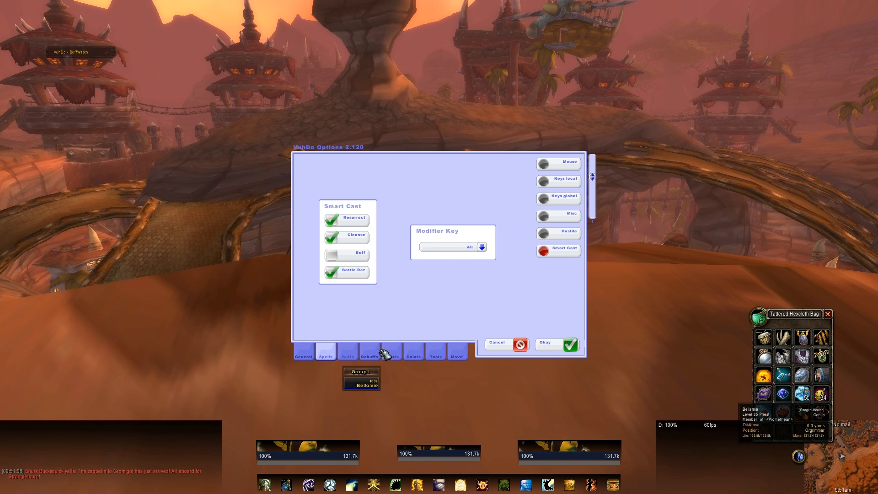
left_click(480, 247)
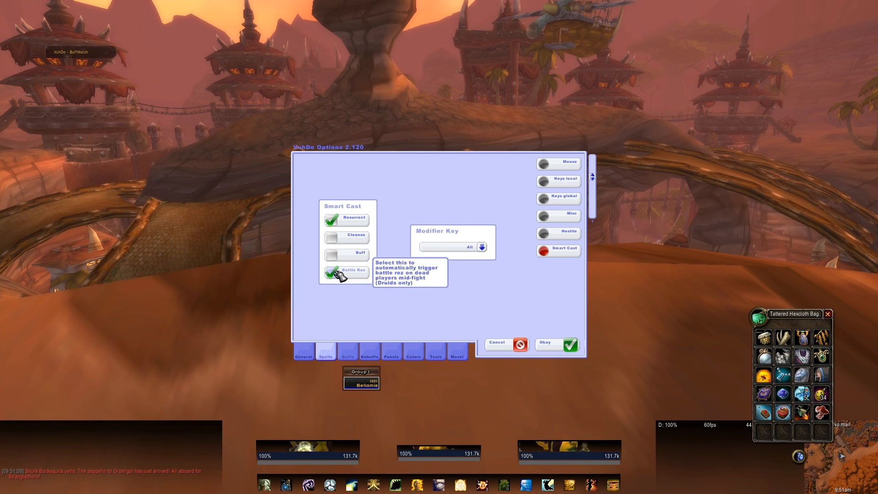
left_click(331, 271)
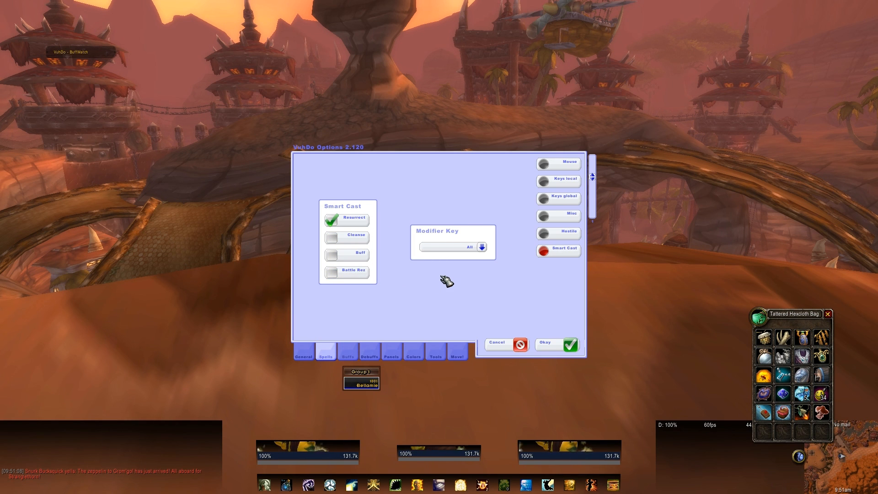
mouse_move(454, 273)
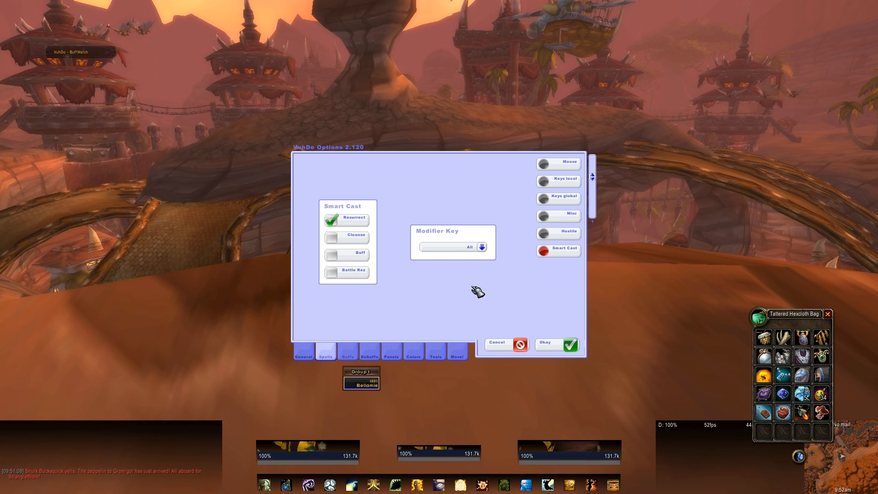
- On the Buffs page, enable watching Power Infusion alongside Fortitude and Shadow Protection
left_click(347, 355)
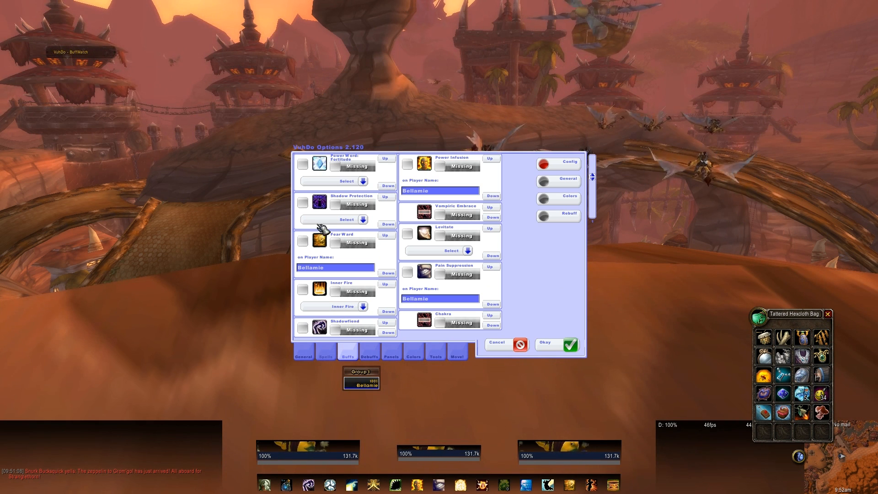
mouse_move(454, 275)
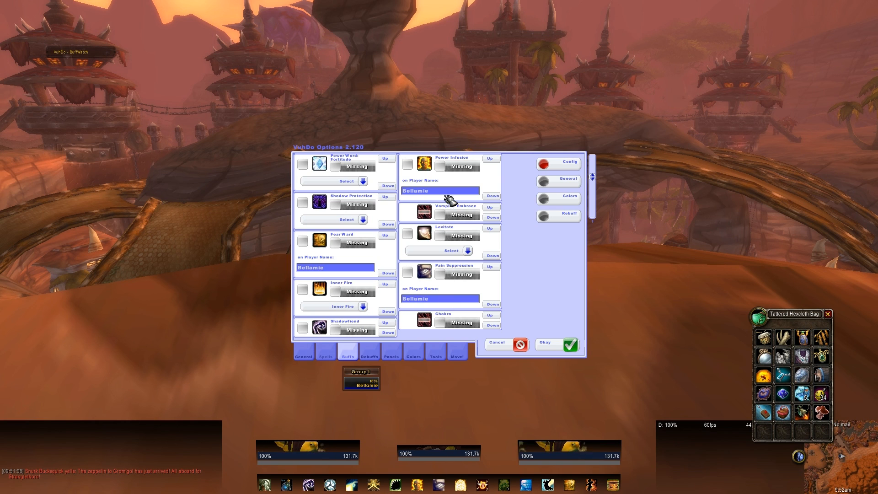
left_click(407, 163)
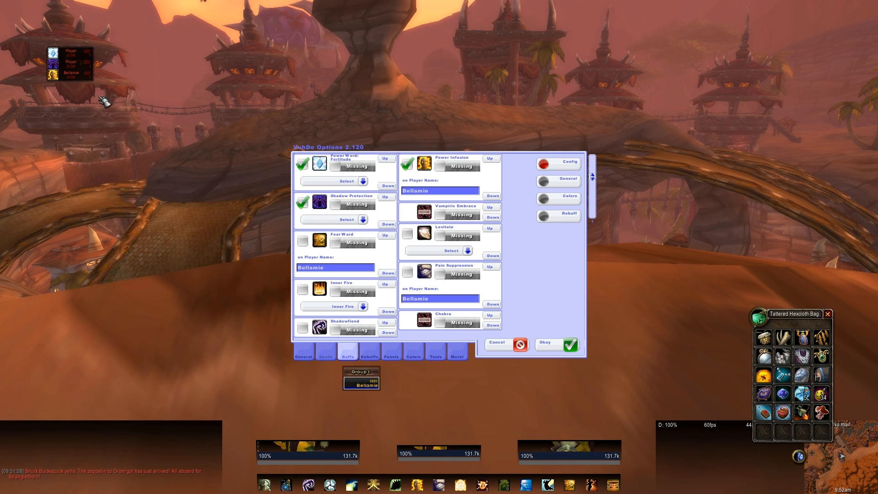
mouse_move(224, 220)
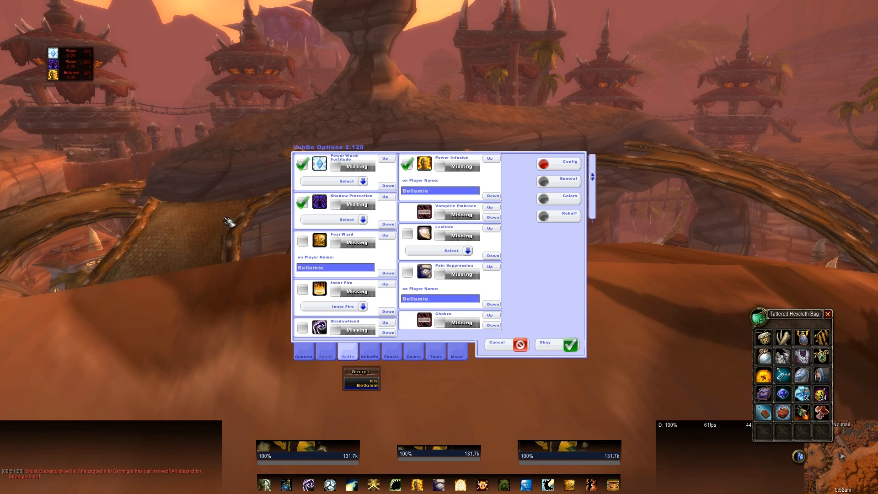
- In buff watch General settings, turn on the compact buff display
left_click(565, 181)
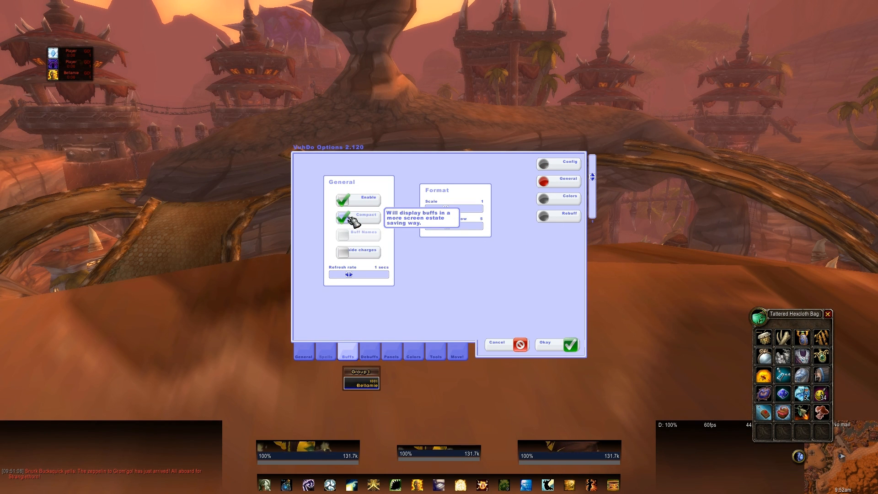
left_click(342, 218)
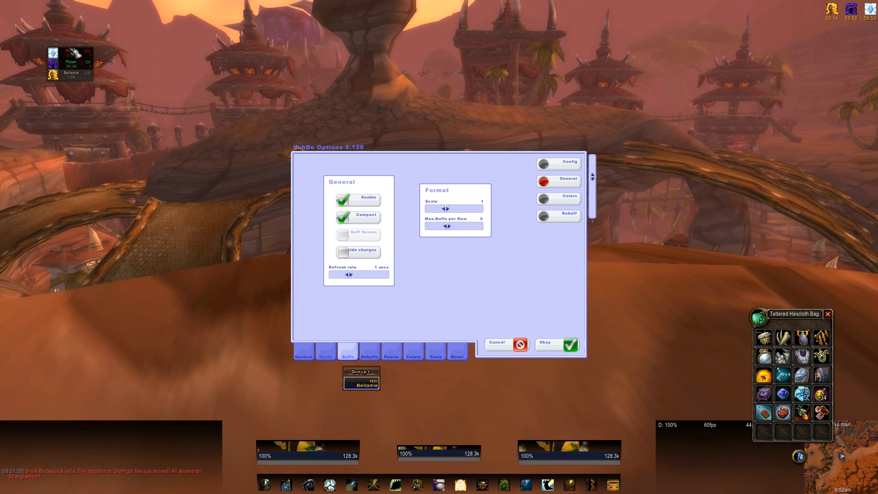
mouse_move(453, 209)
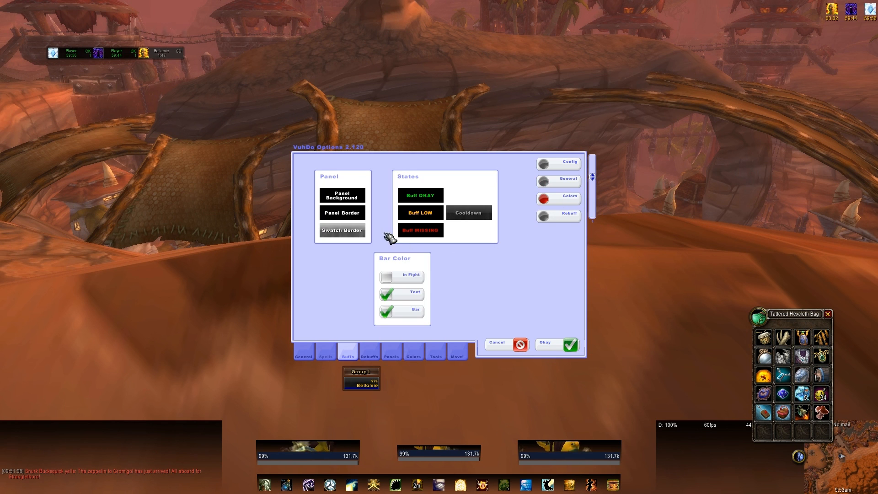
left_click(341, 212)
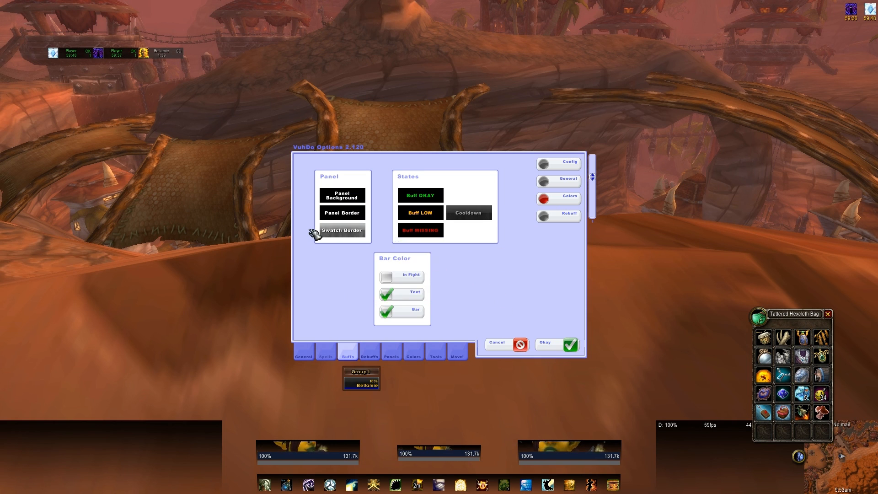
left_click(341, 232)
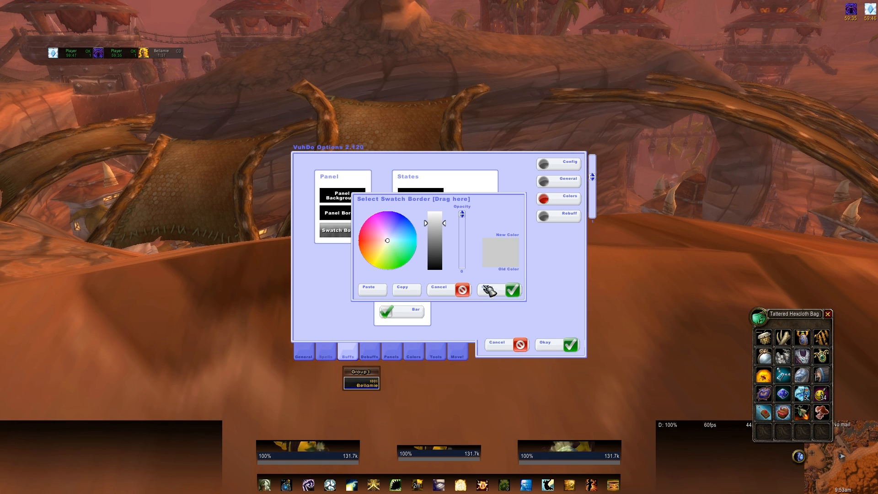
left_click(510, 290)
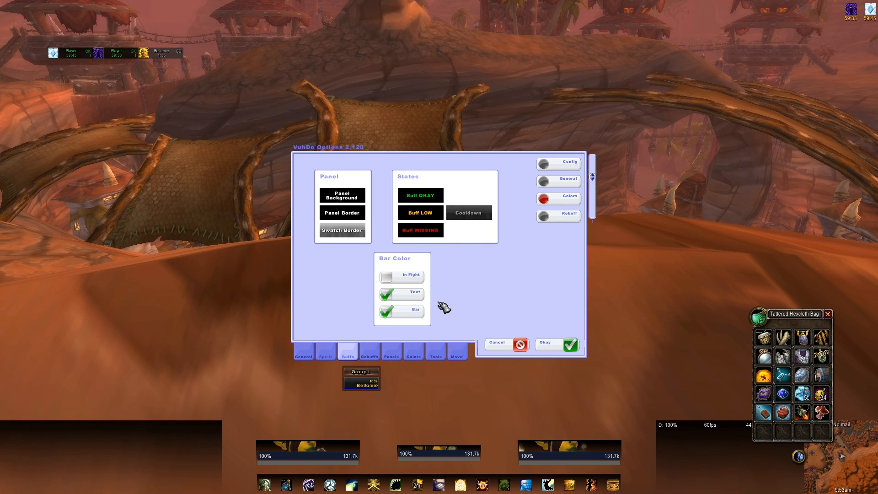
mouse_move(582, 259)
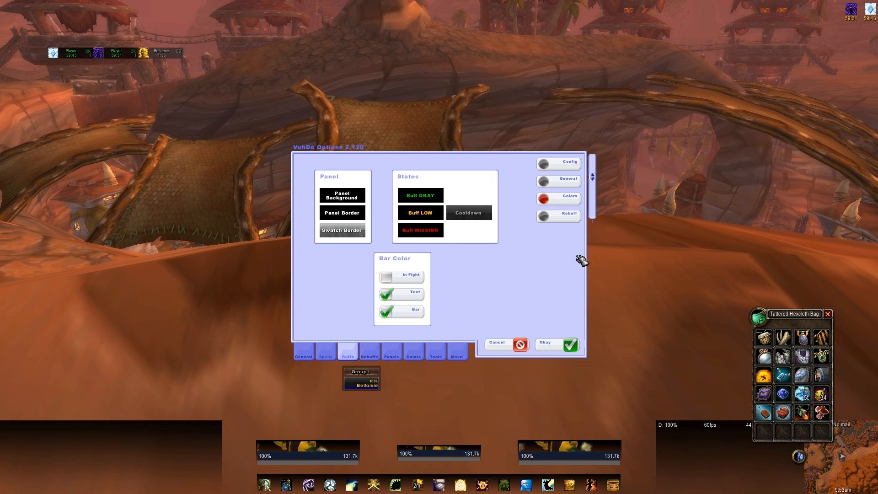
- Show the Rebuff settings: combined on, rebuff below 25% or 3 min, cooldown flashing
left_click(558, 214)
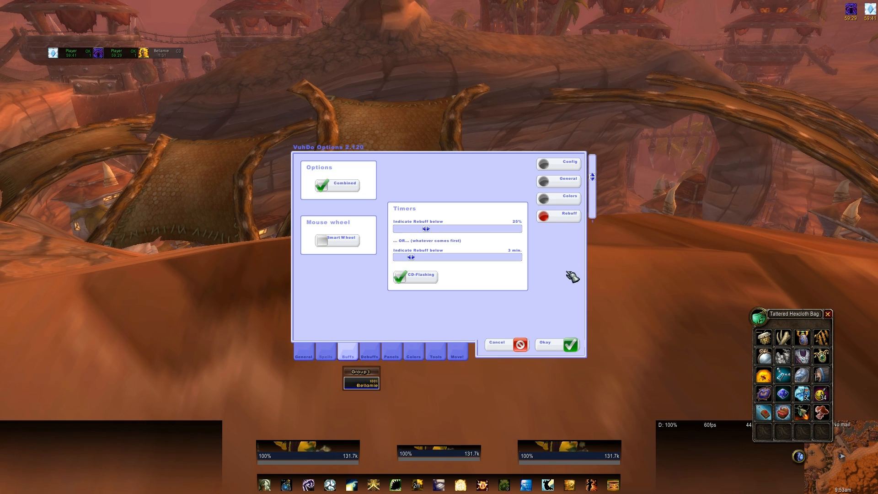
mouse_move(570, 288)
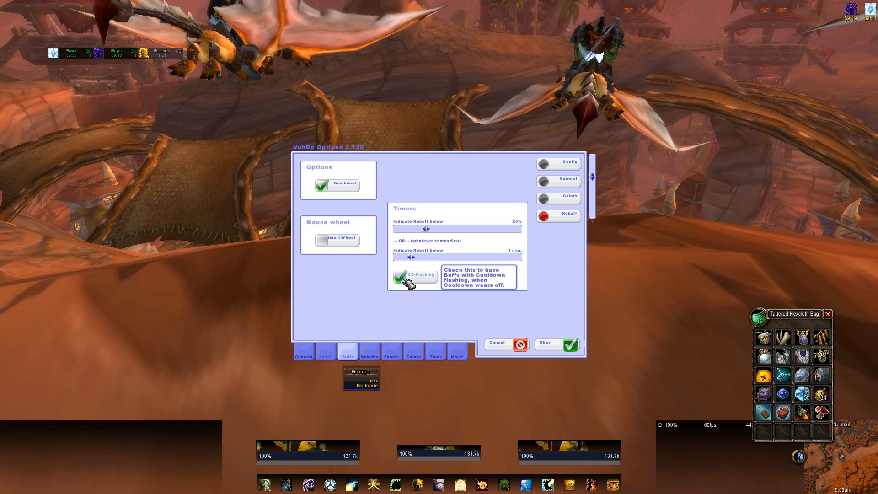
- Show the Debuffs settings and keep the debuff sound set to off
left_click(368, 353)
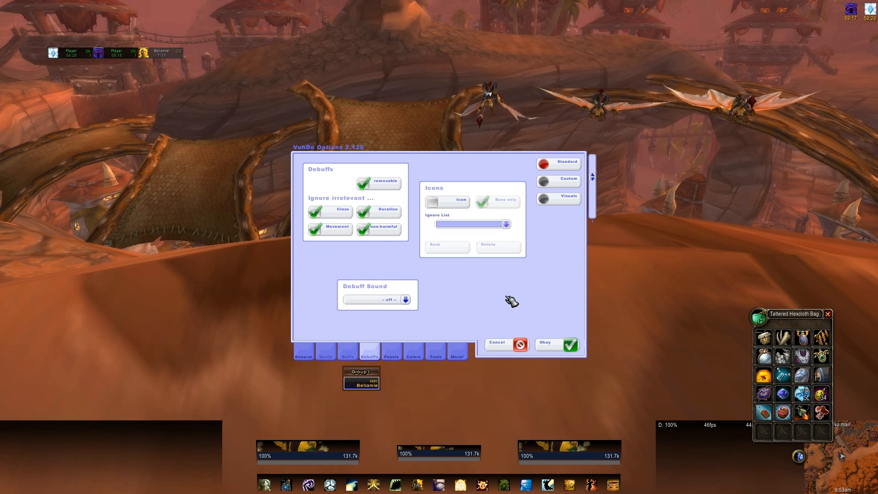
mouse_move(509, 320)
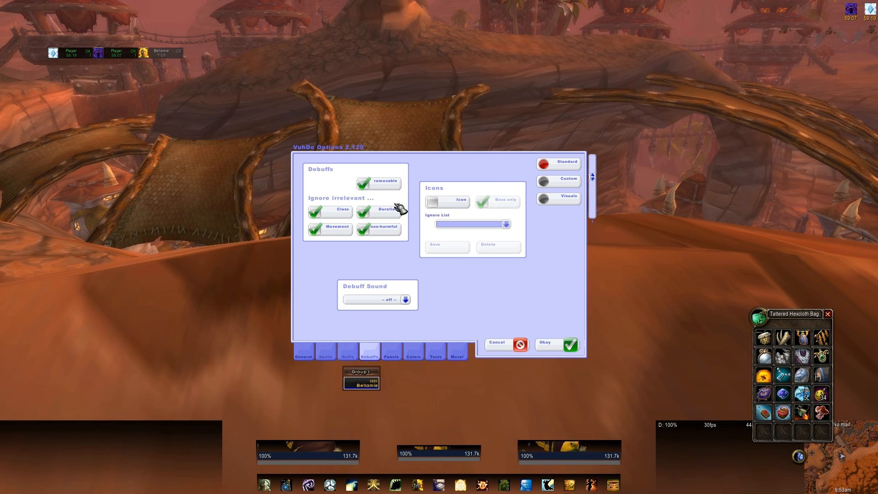
mouse_move(385, 181)
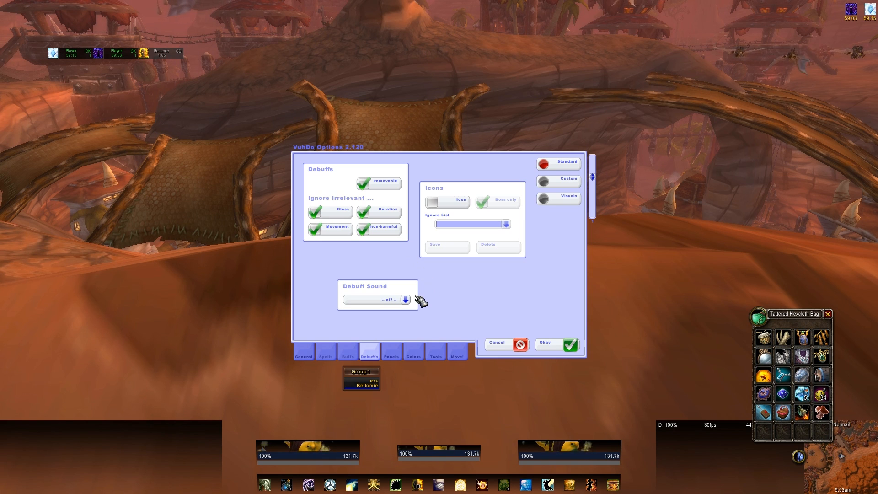
mouse_move(405, 300)
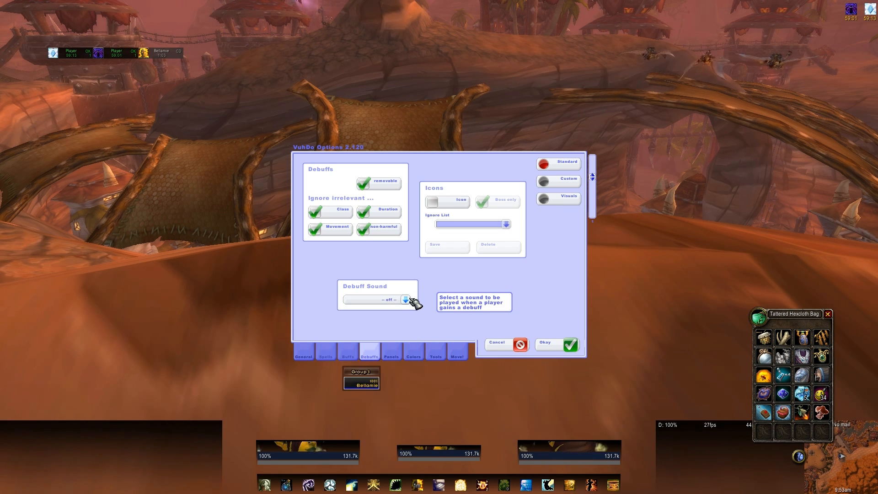
left_click(405, 300)
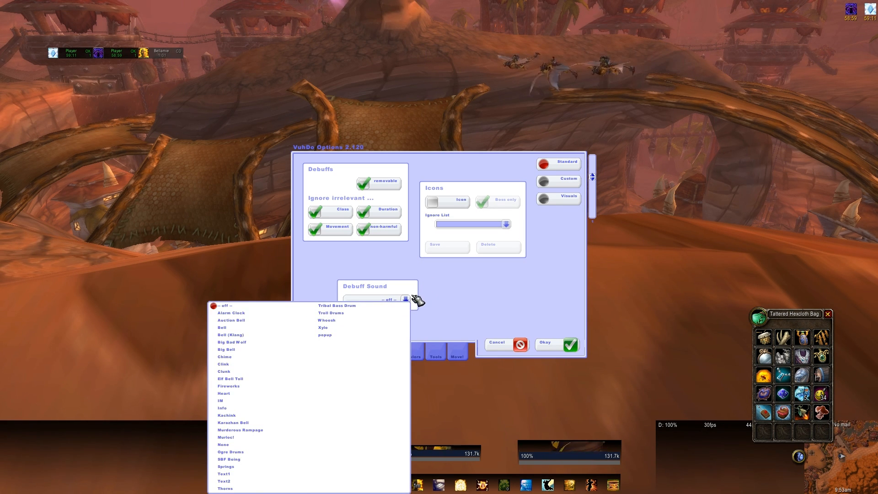
left_click(405, 298)
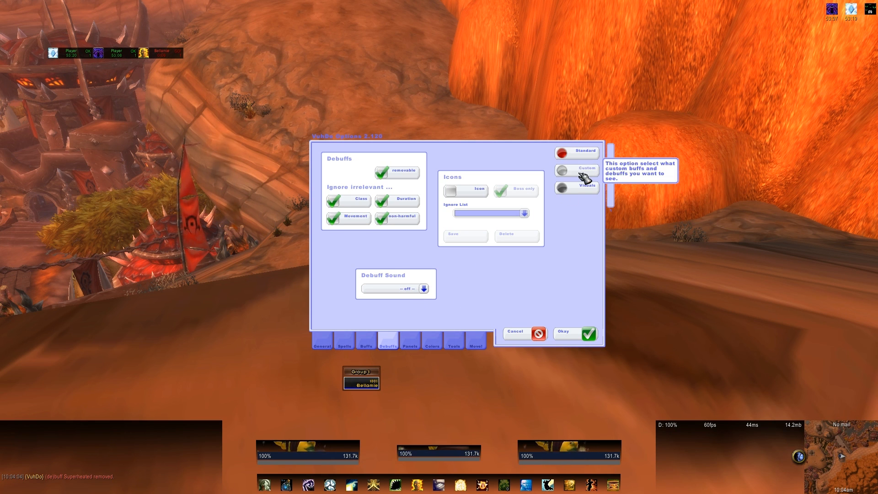
- Add custom debuff Superheated showing icon, stacks and timer without animation, then show Visuals
left_click(576, 170)
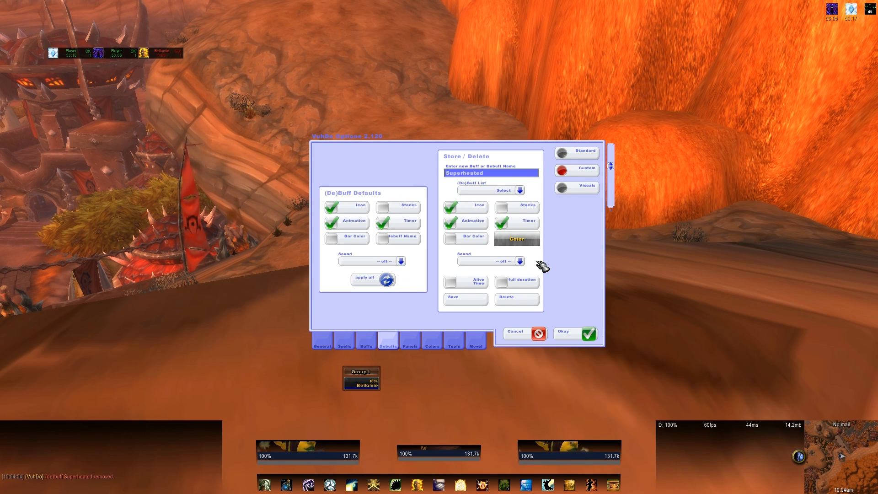
mouse_move(461, 255)
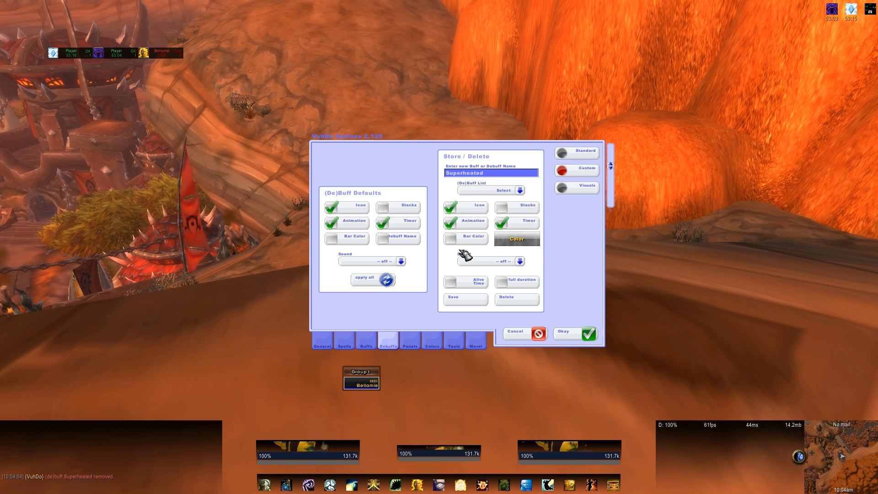
left_click(382, 221)
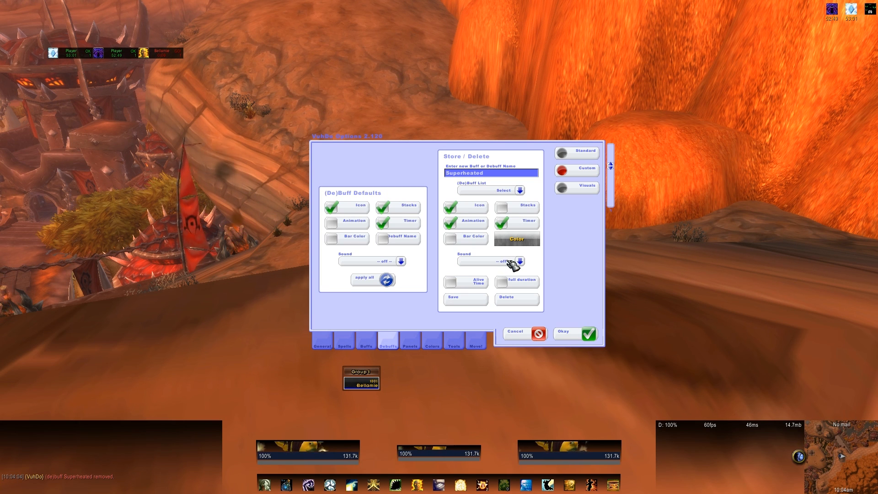
left_click(519, 190)
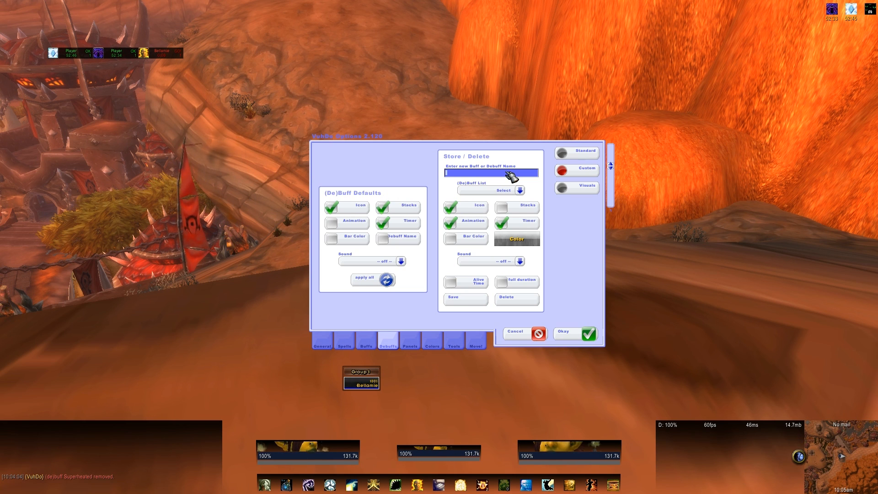
type("Superheated")
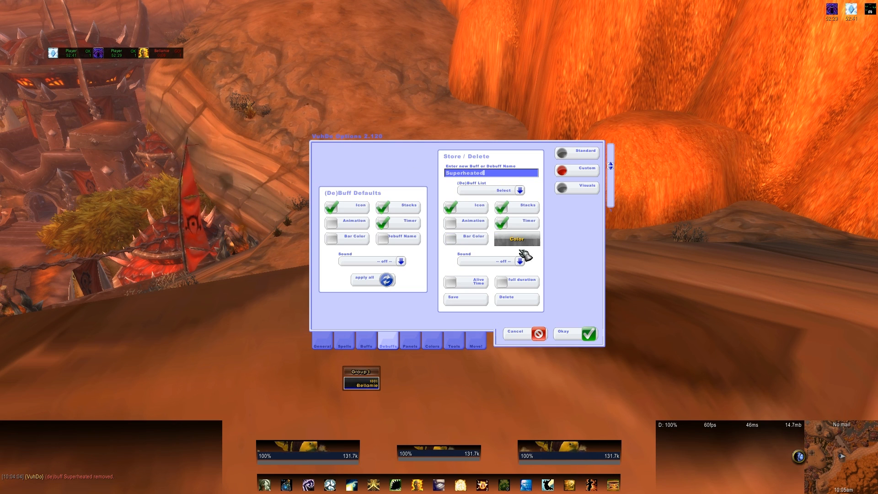
mouse_move(408, 258)
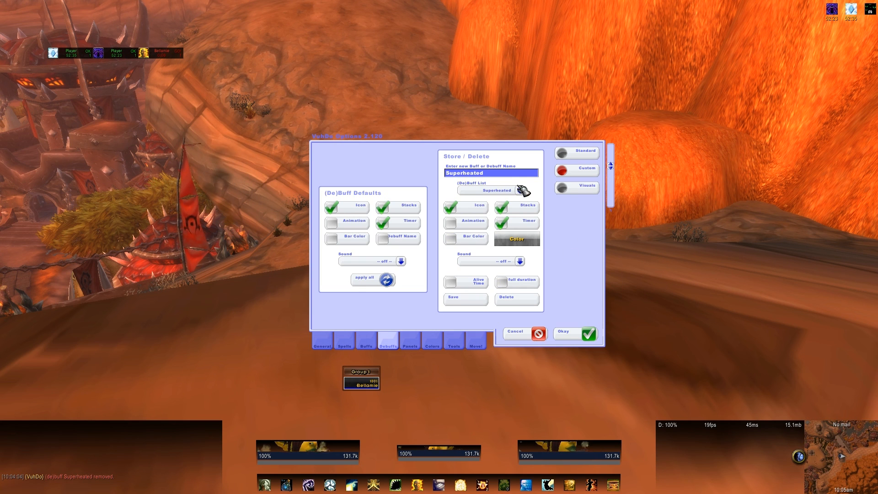
left_click(519, 190)
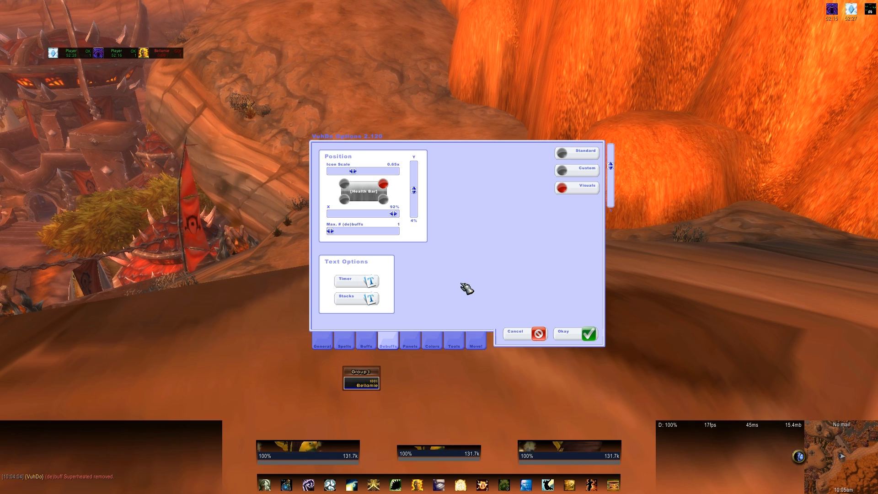
mouse_move(456, 264)
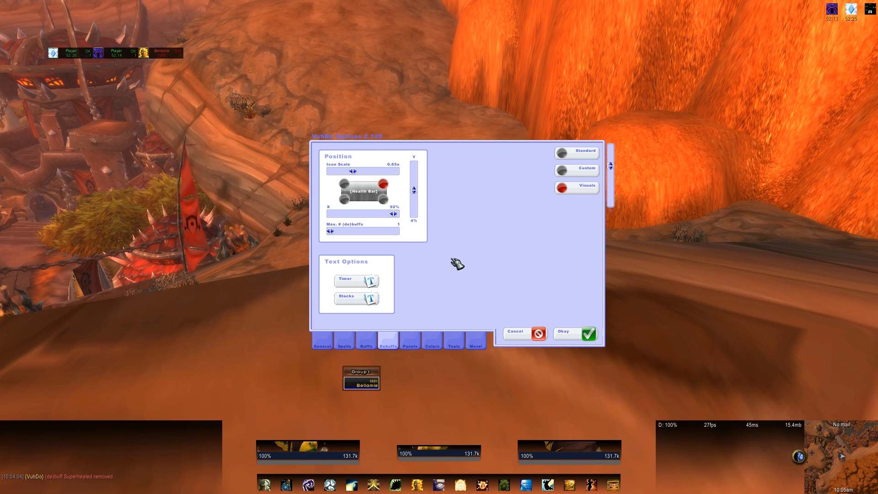
mouse_move(383, 183)
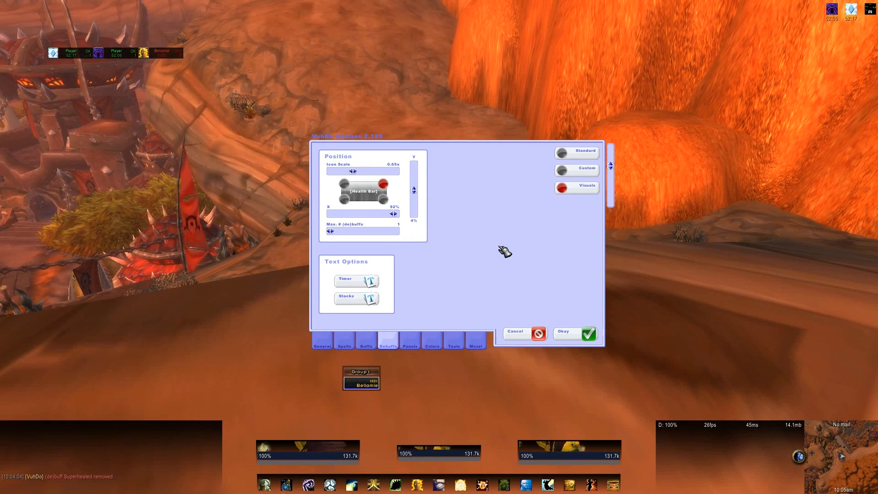
mouse_move(400, 282)
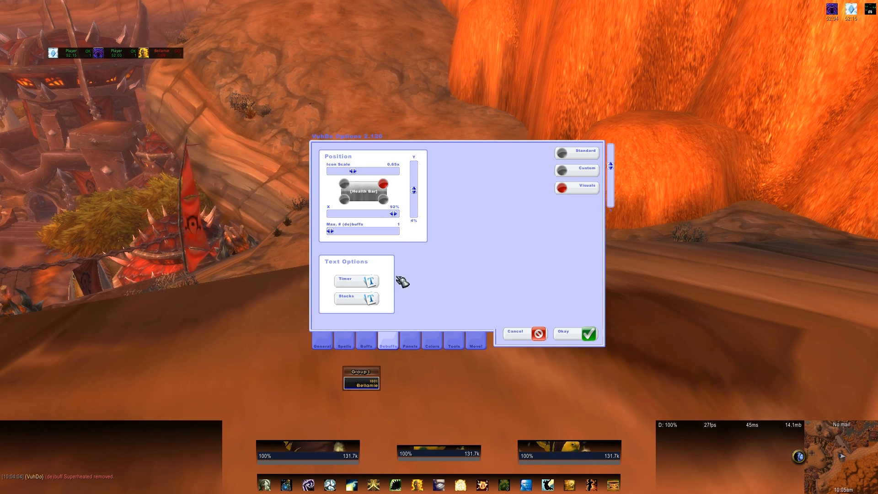
left_click(348, 279)
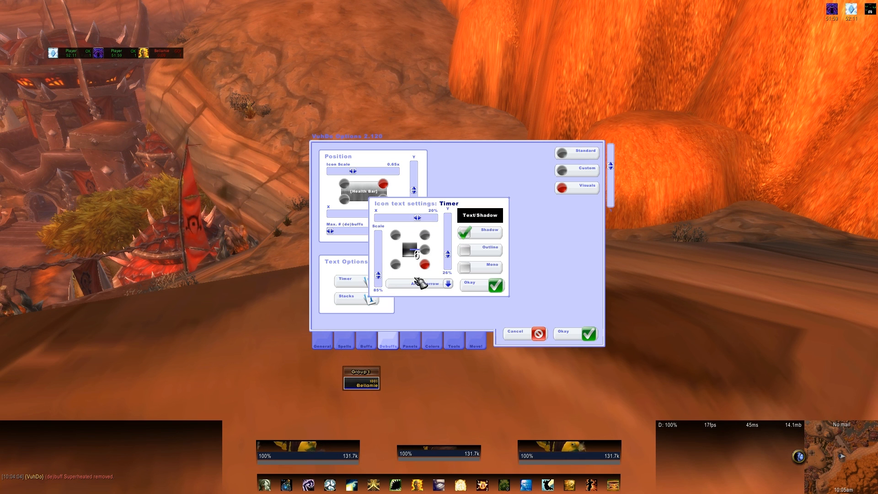
left_click(480, 284)
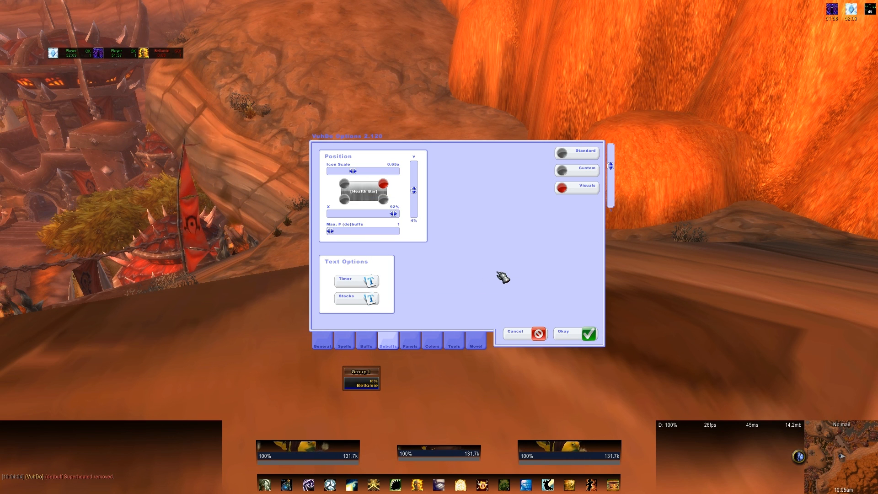